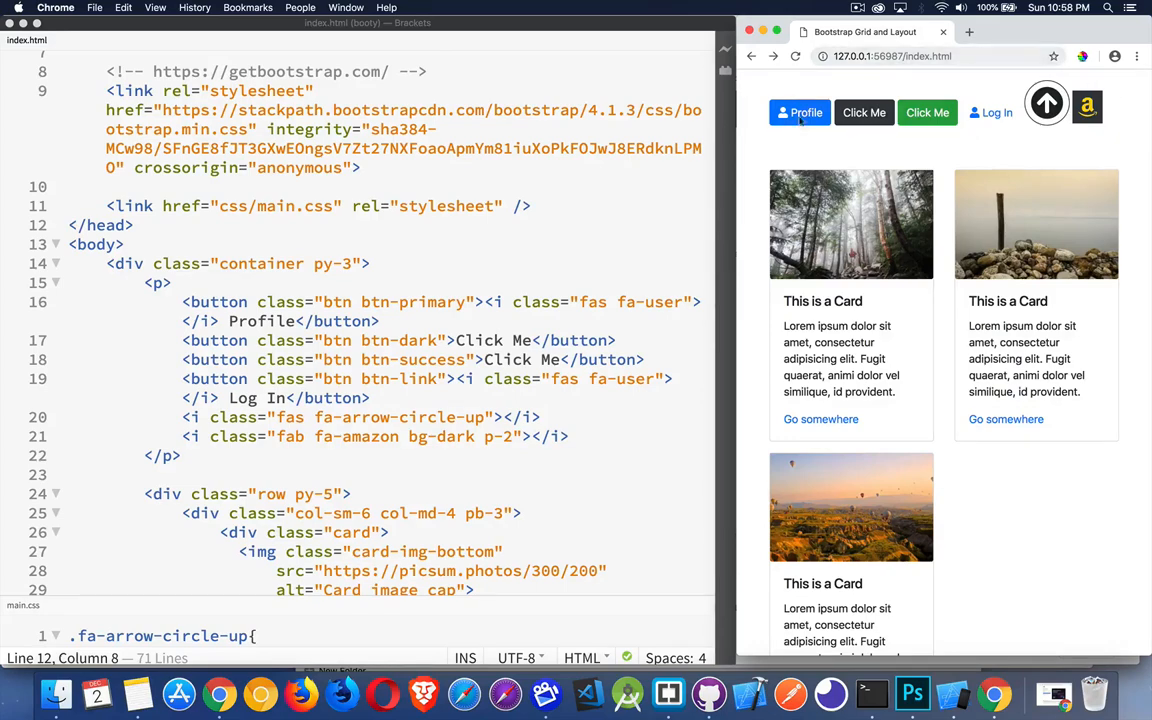
mouse_move(793, 158)
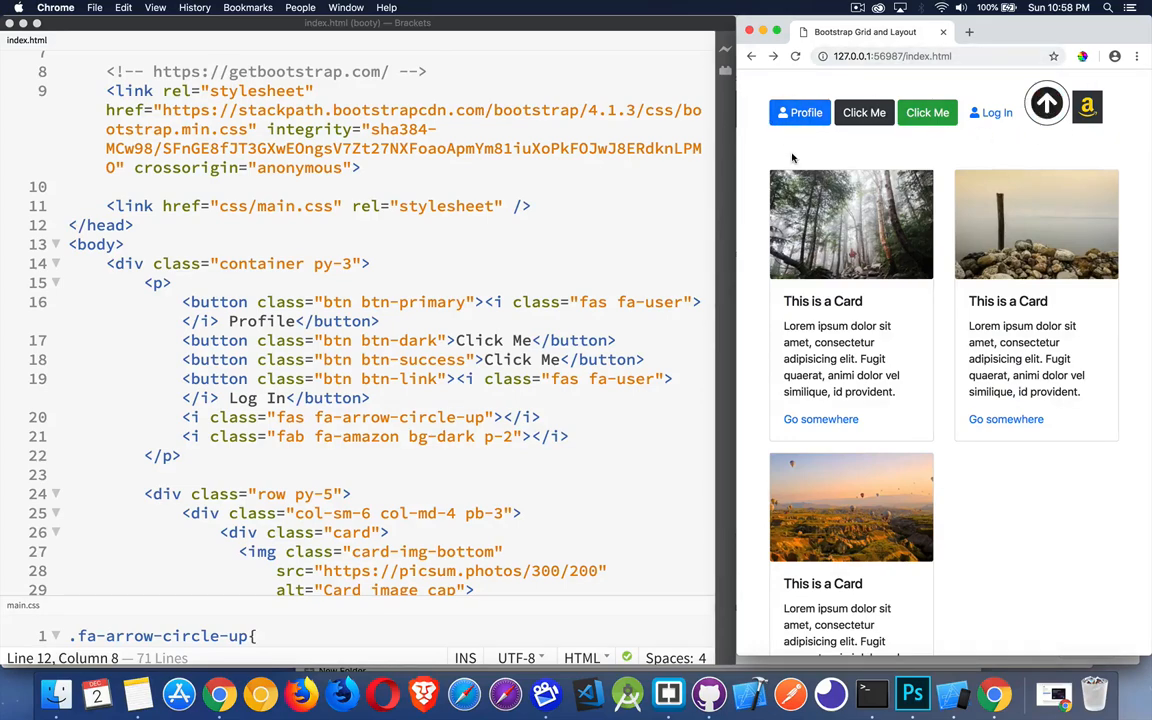
mouse_move(500, 268)
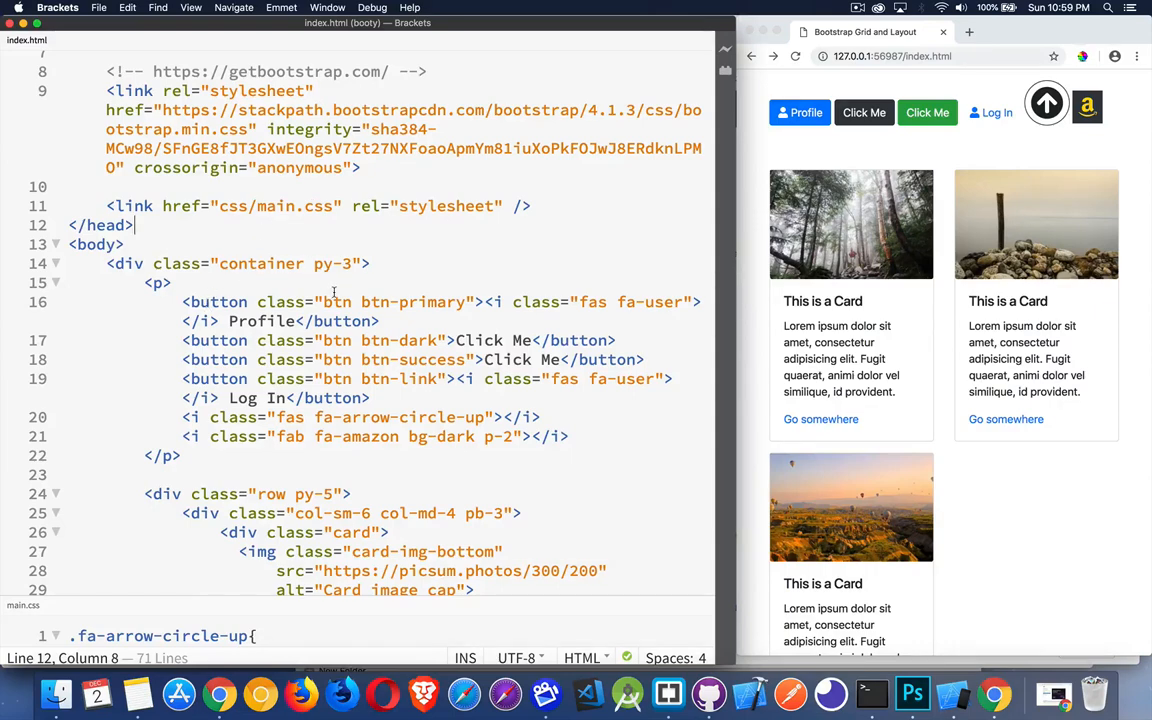
mouse_move(421, 288)
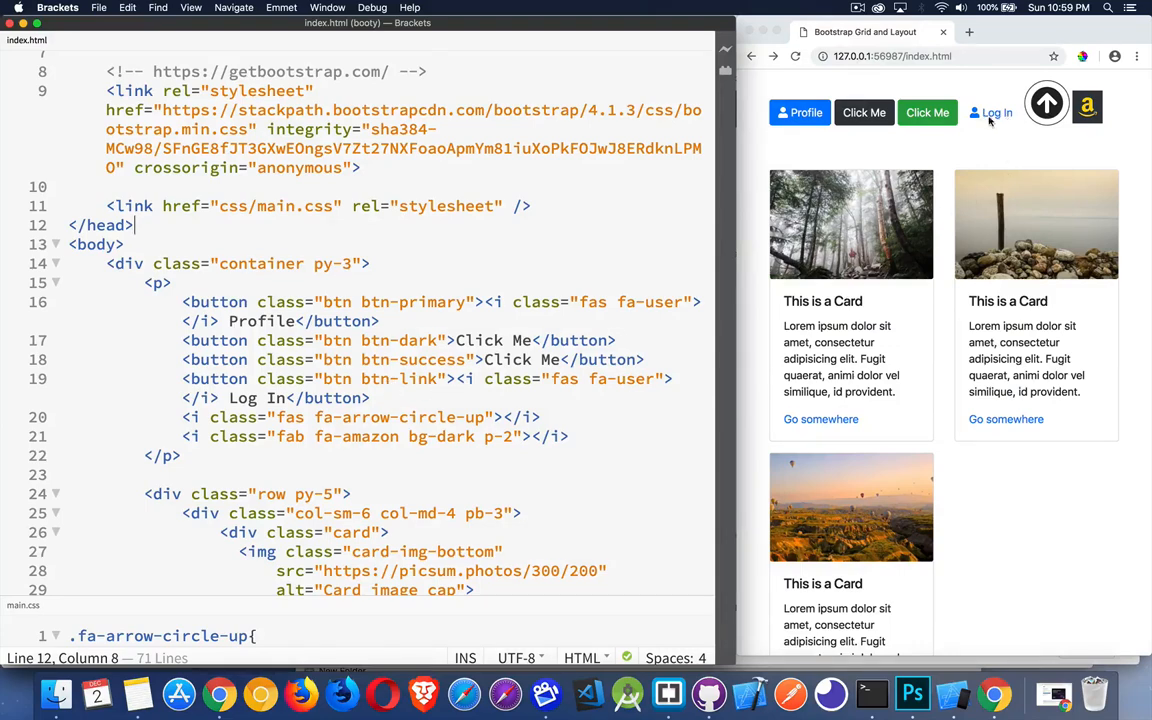
mouse_move(993, 123)
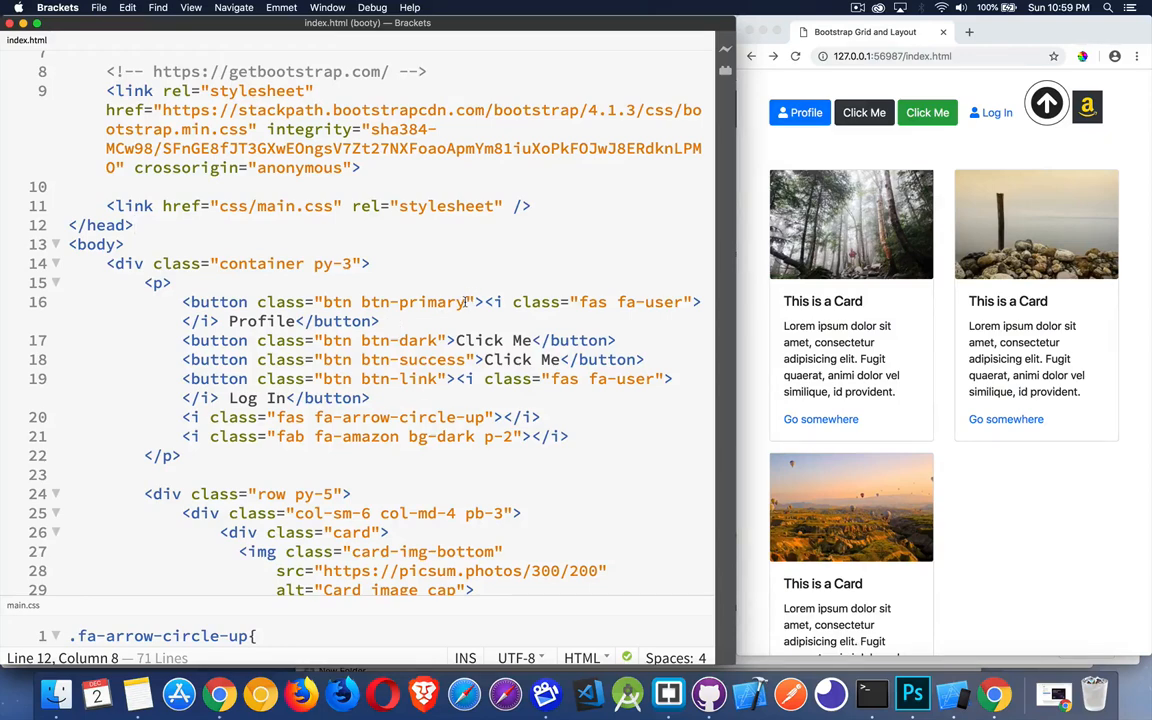
- Give the button the Bootstrap btn and btn-lg classes and try the outlined Profile button
type("btn-block")
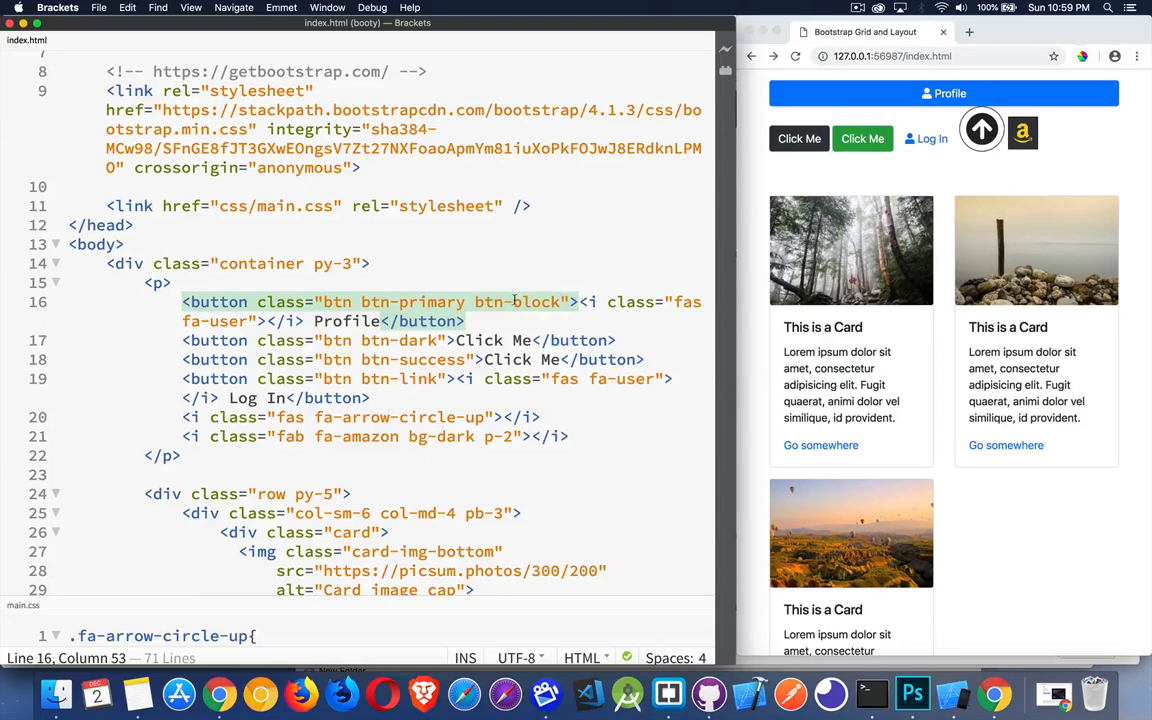
type("btn-lg")
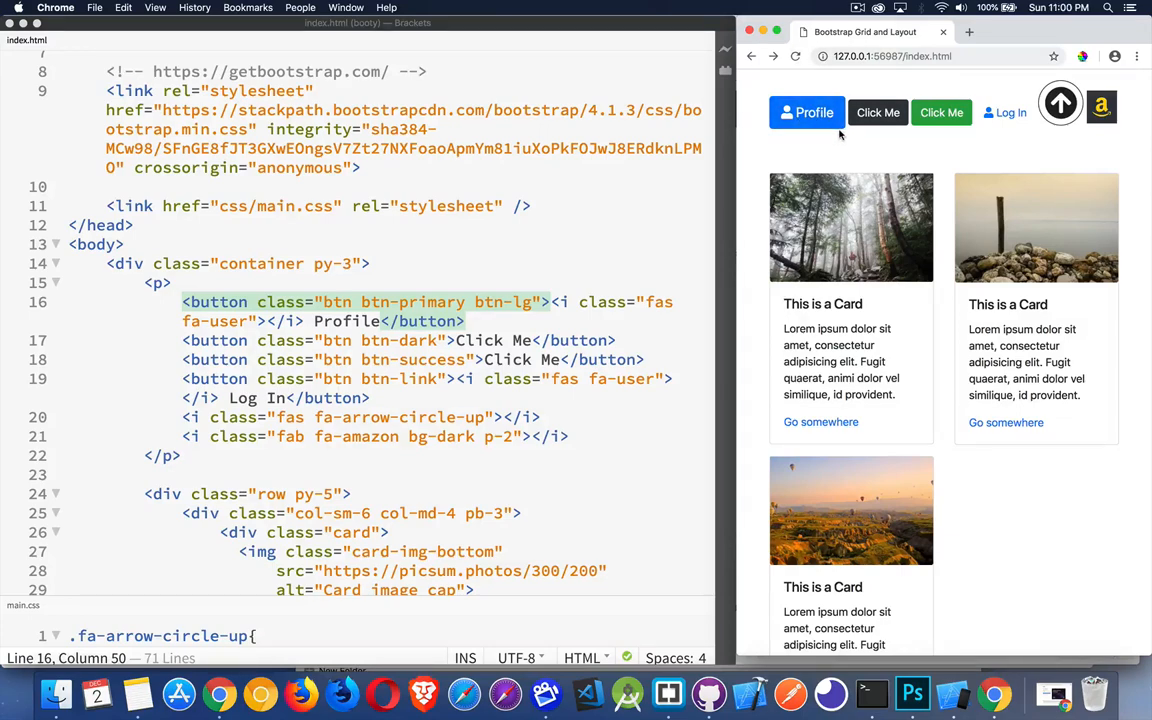
mouse_move(550, 280)
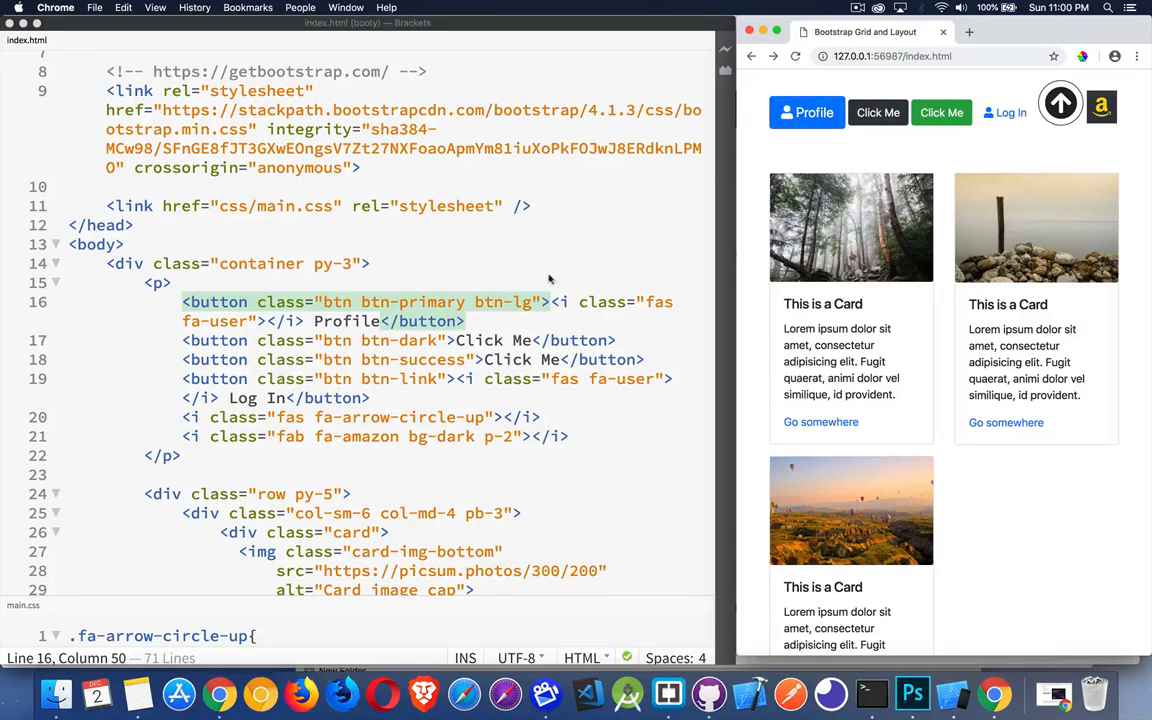
double_click(522, 301)
type("outline-")
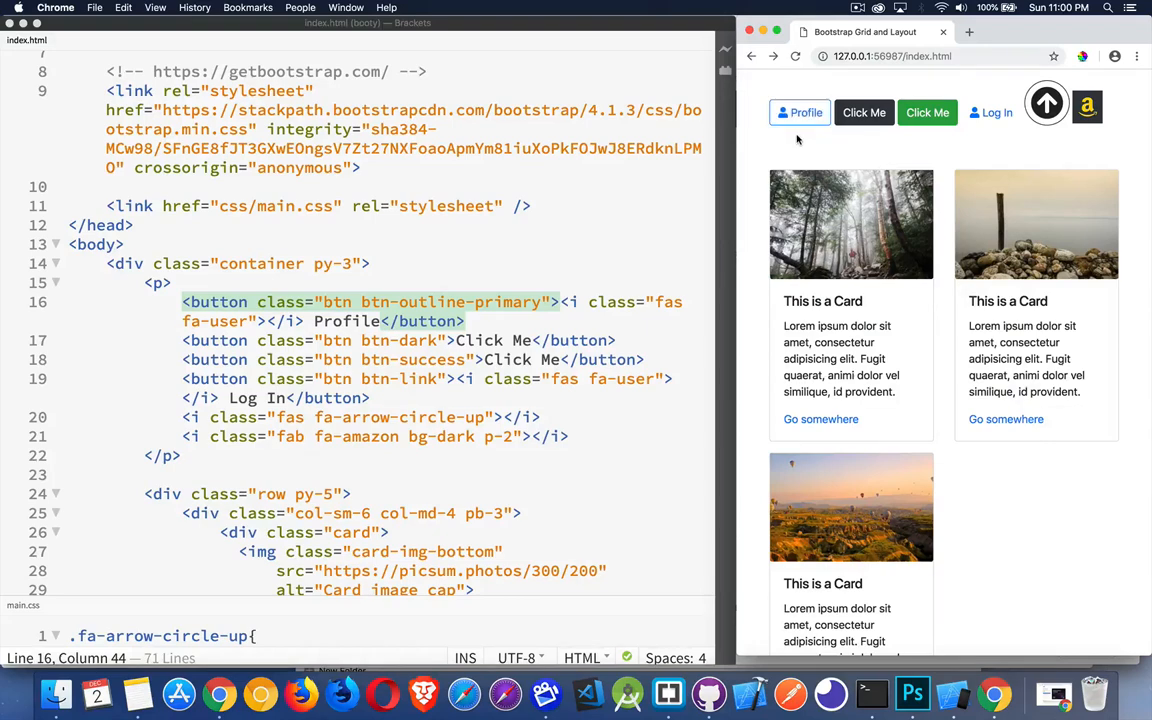
mouse_move(800, 112)
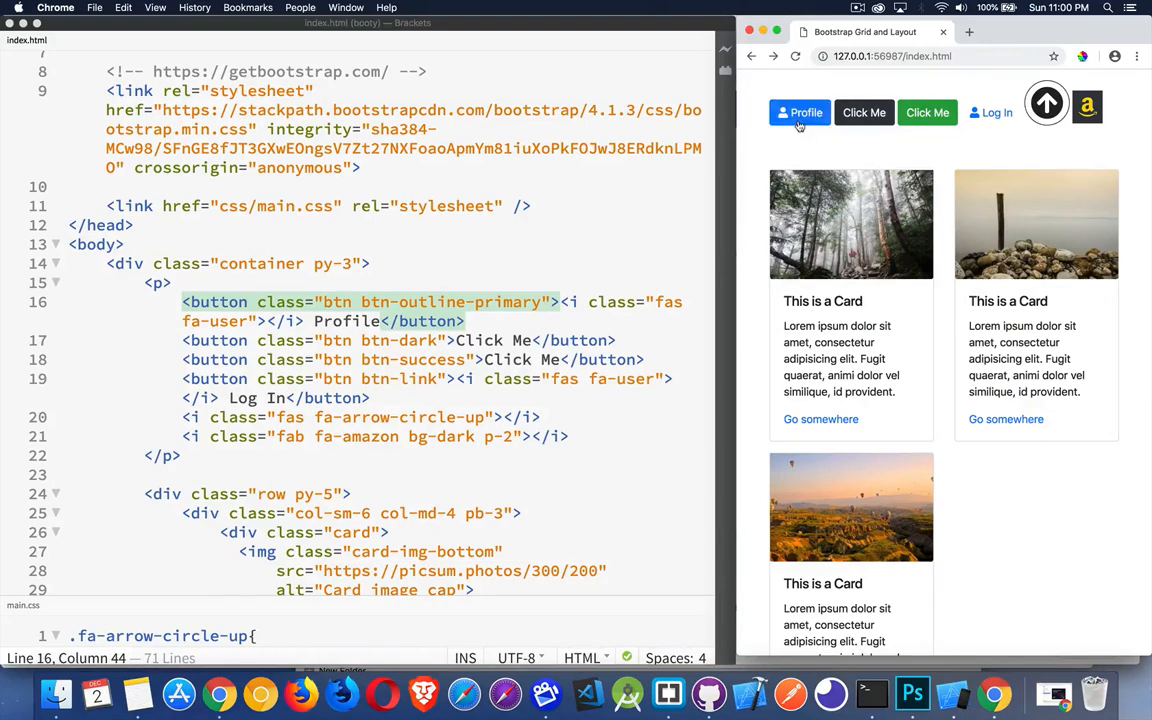
left_click(799, 112)
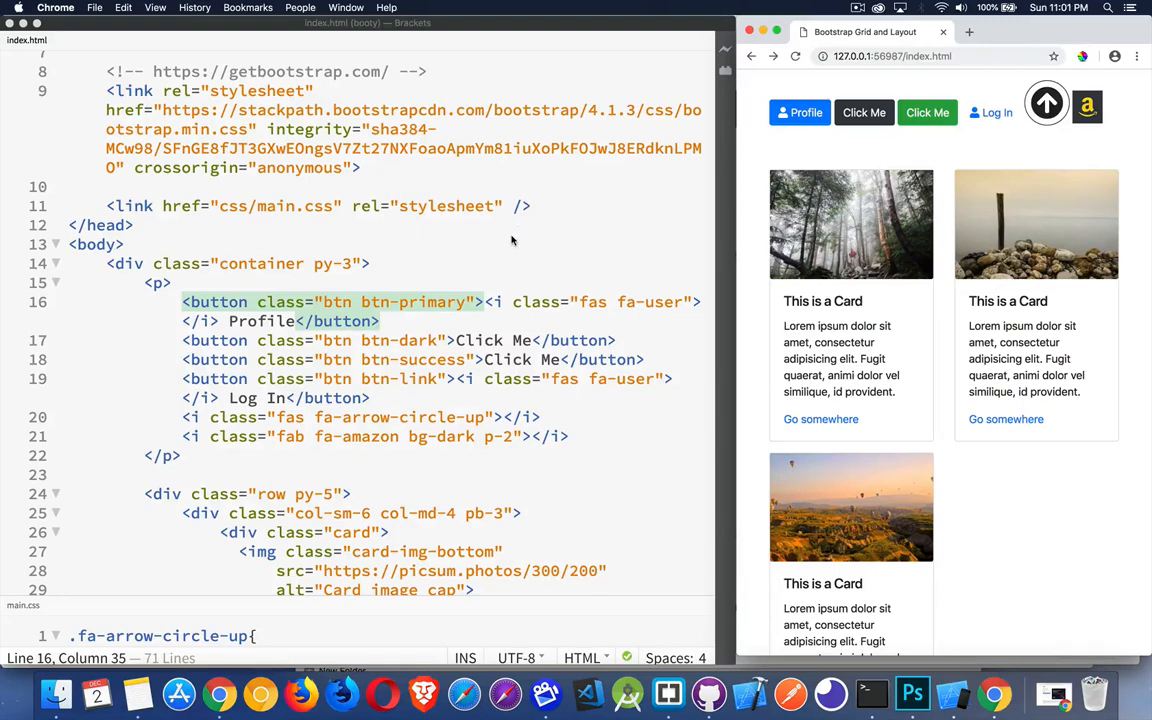
mouse_move(428, 318)
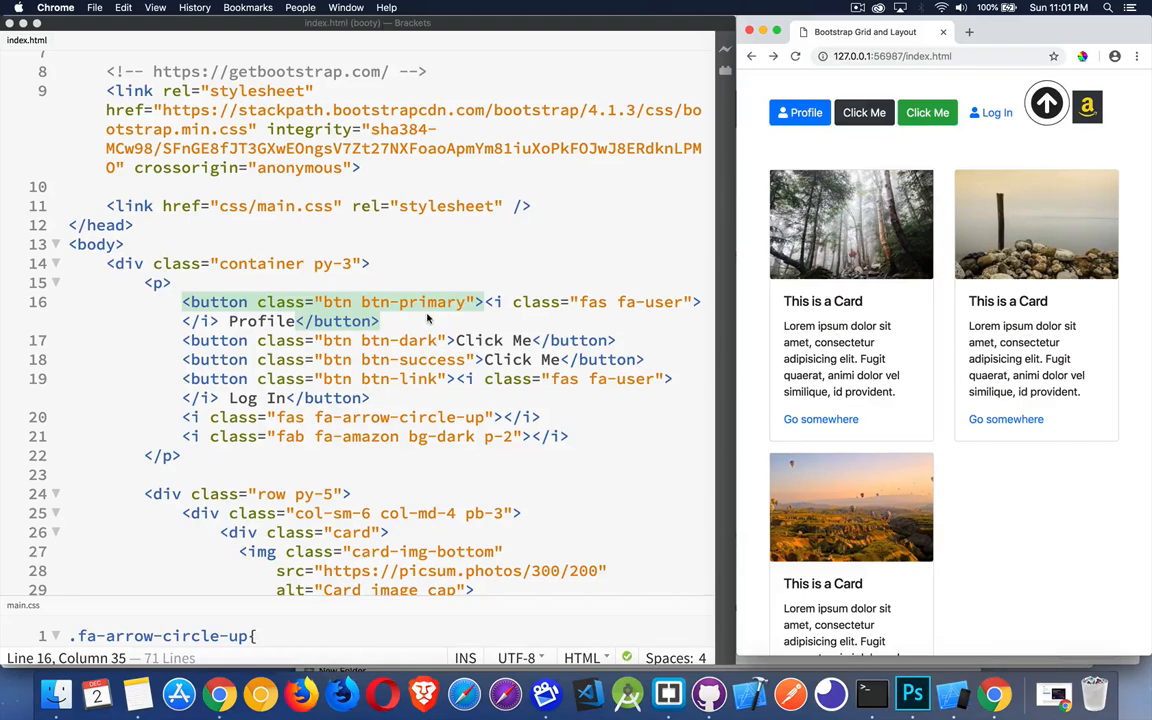
- Rework the Profile button's fa-user icon element as a span and browse the Font Awesome free gallery
scroll("down", 3)
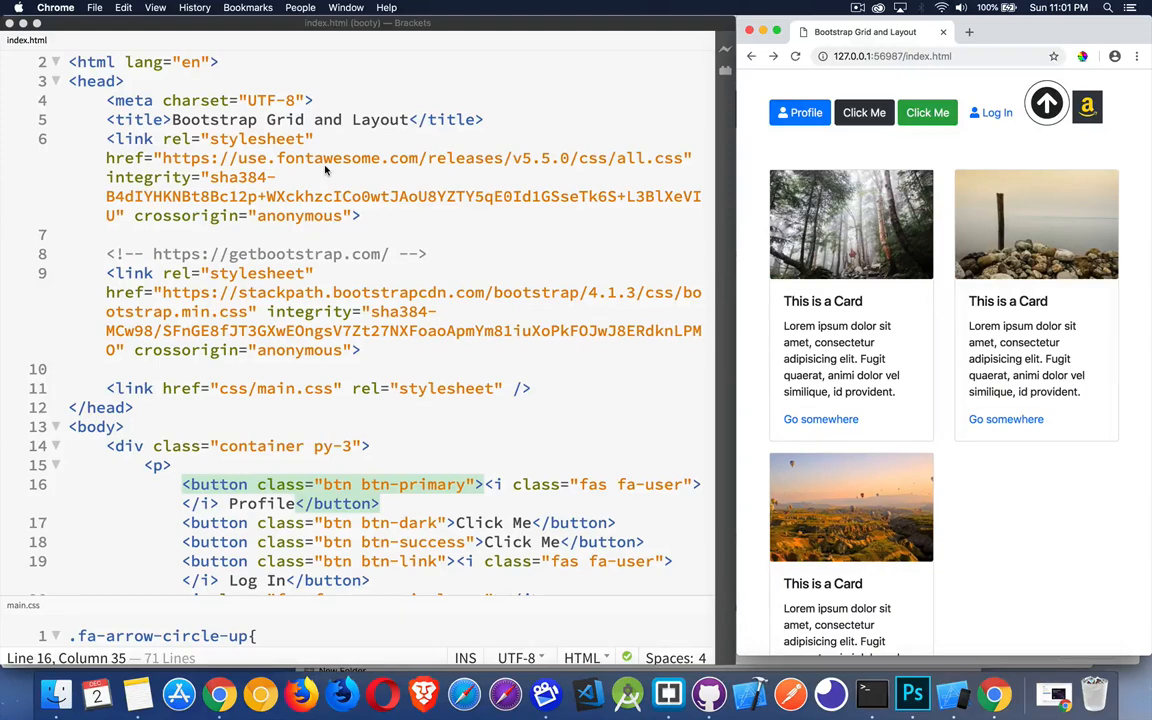
mouse_move(340, 180)
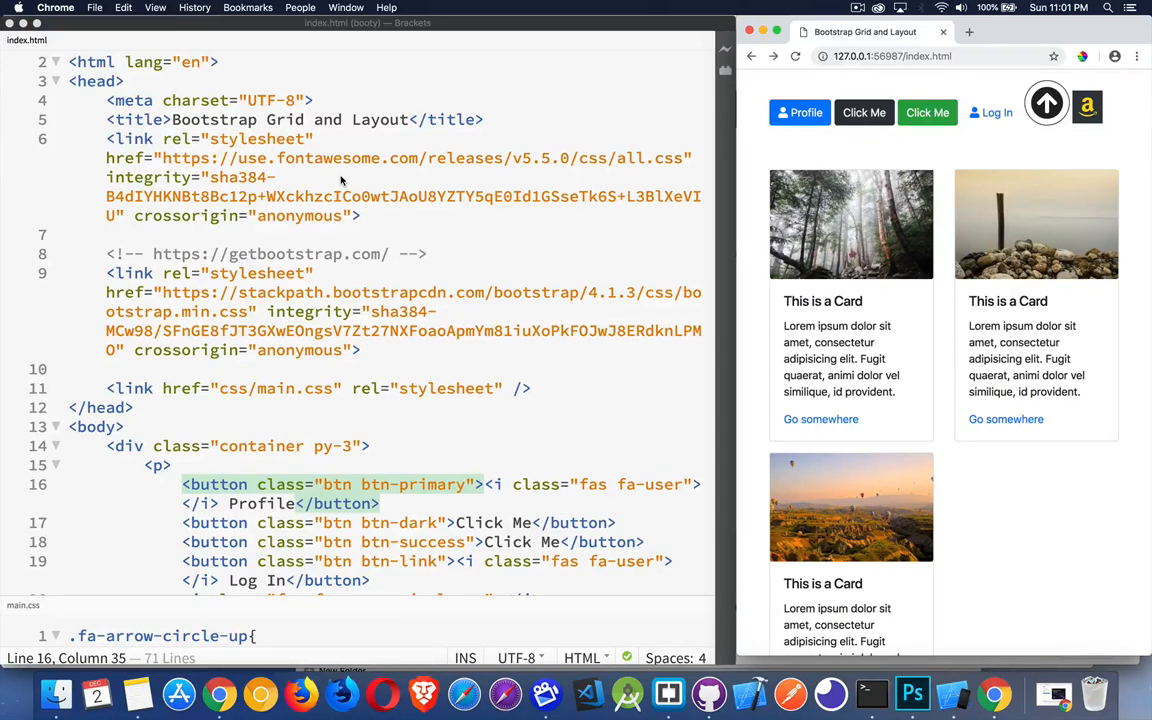
left_click(390, 484)
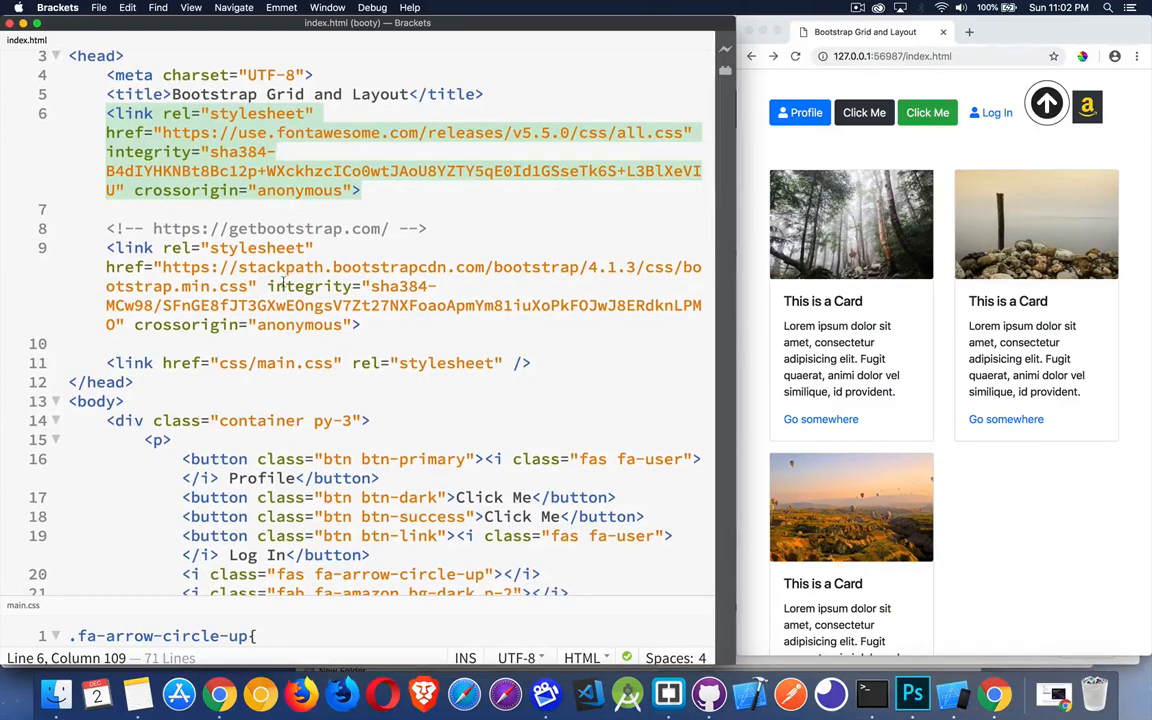
scroll("down", 3)
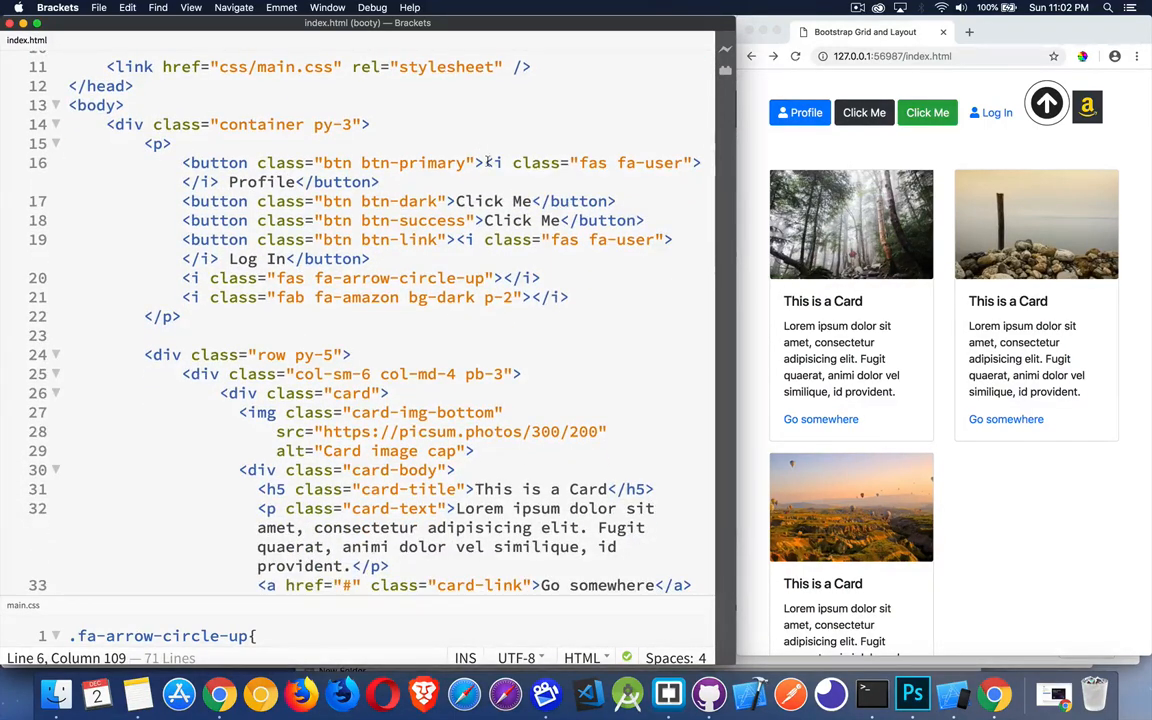
left_click_drag(489, 162, 227, 181)
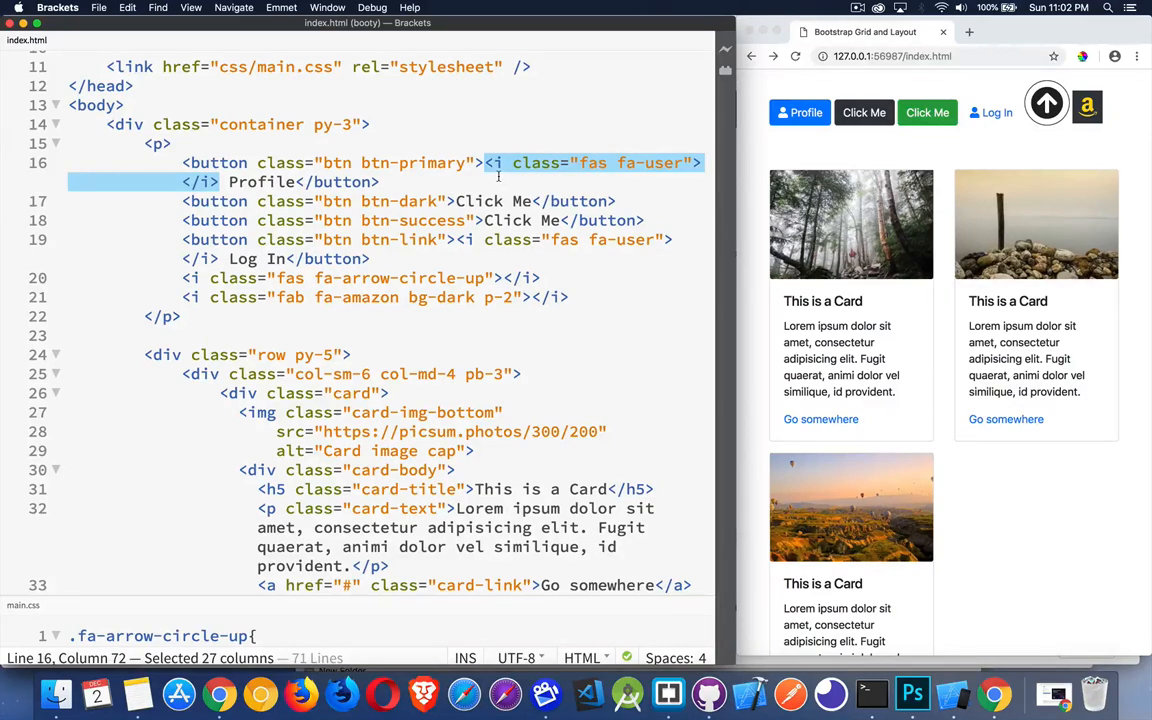
left_click(503, 162)
type("span")
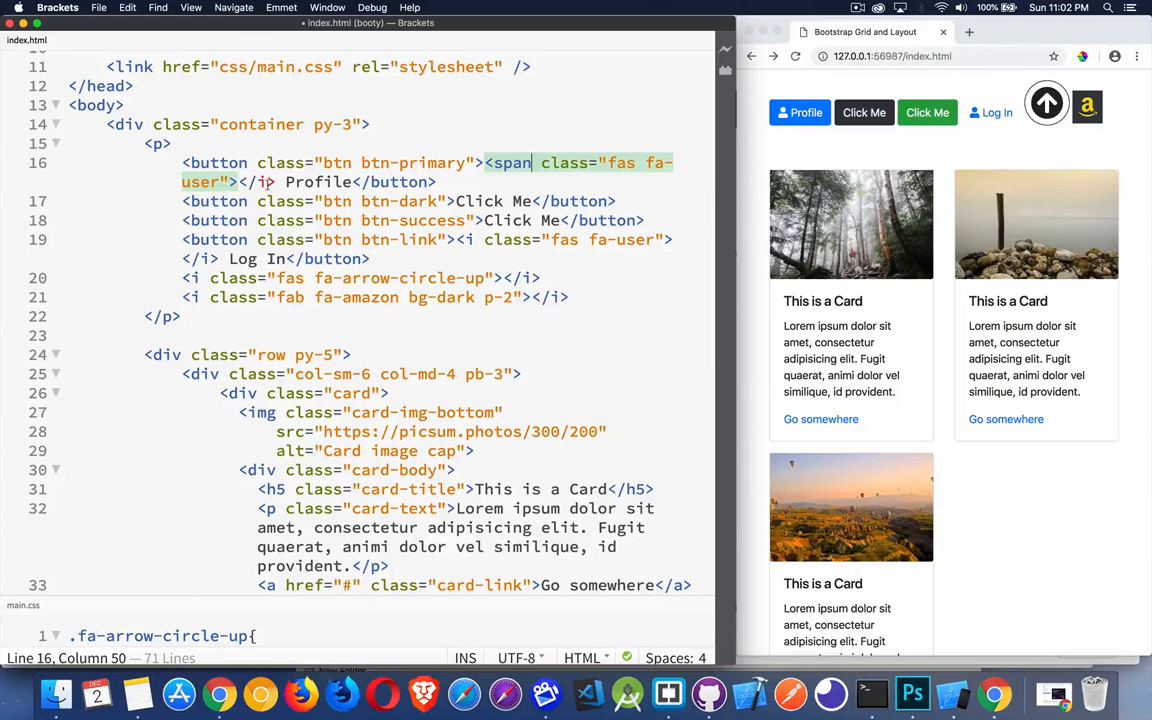
type("</span>")
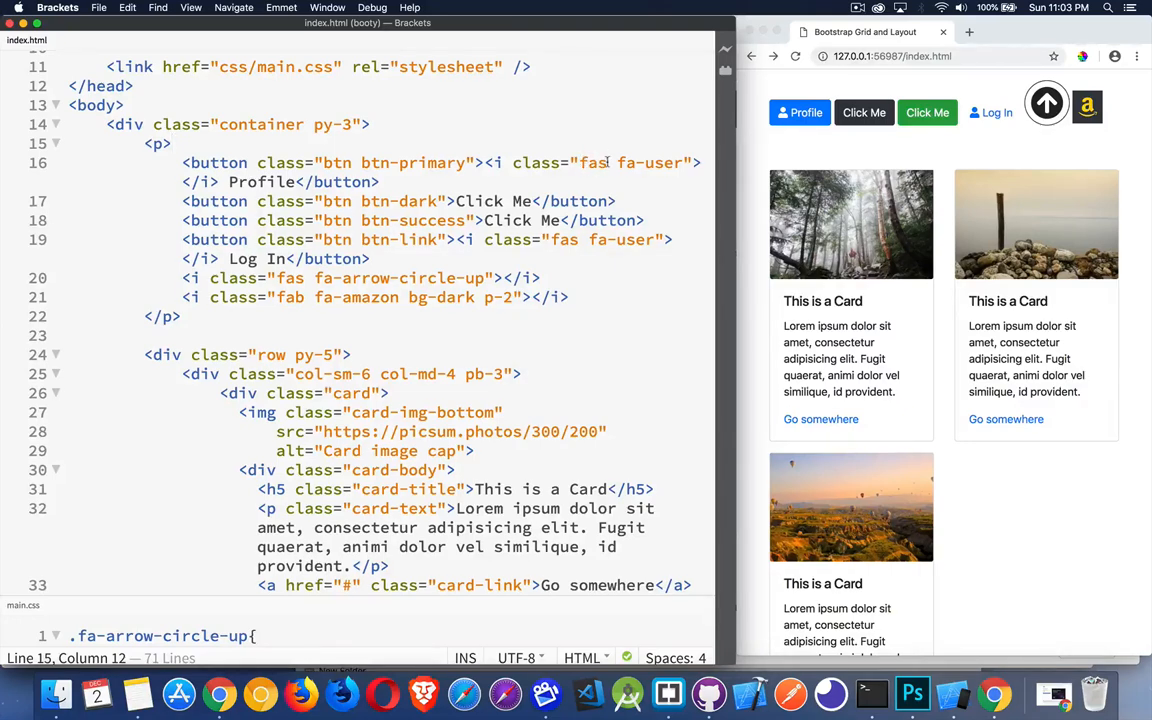
double_click(585, 162)
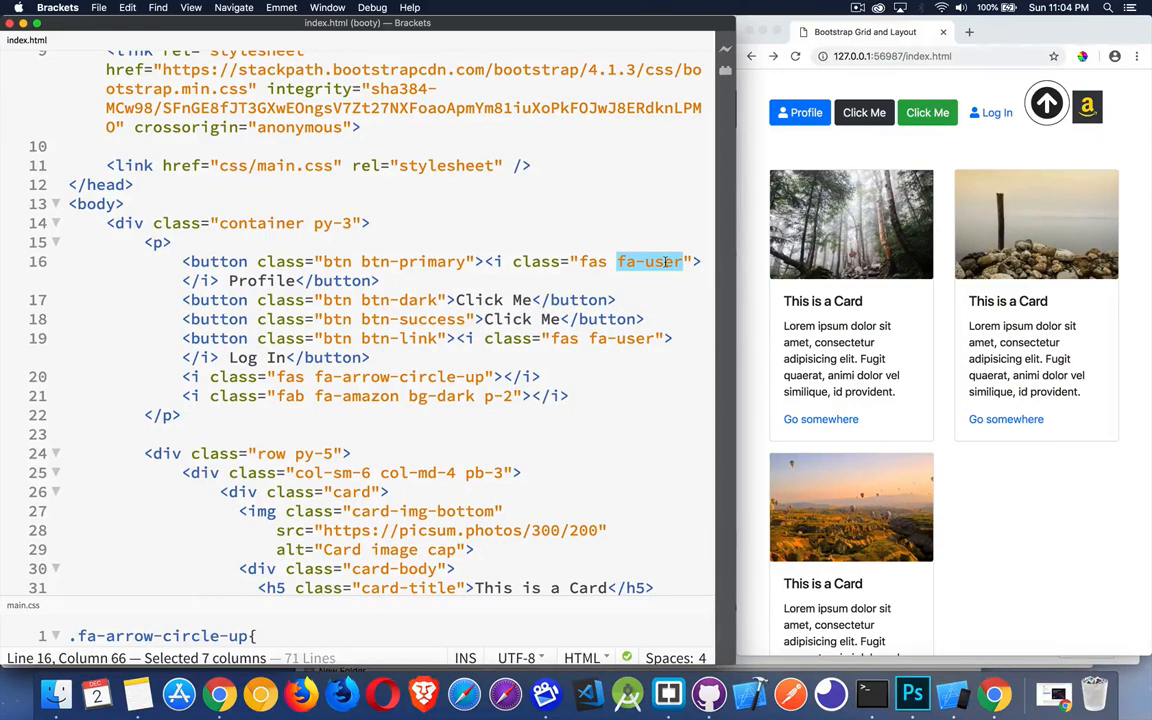
mouse_move(636, 247)
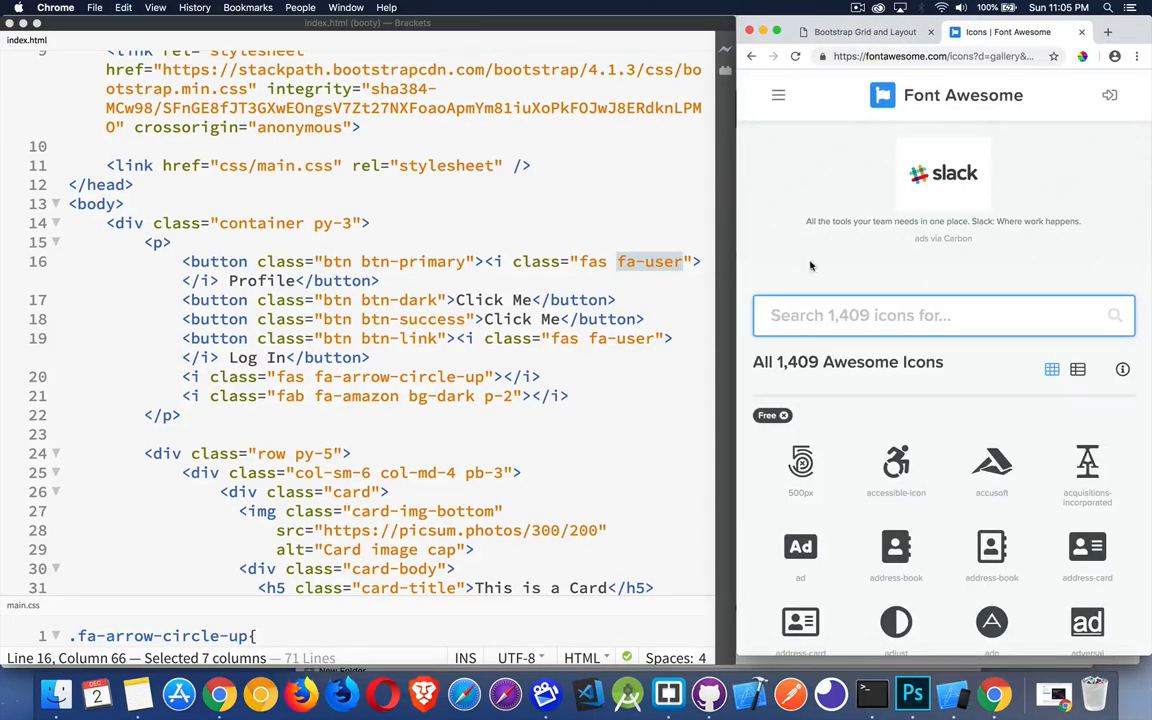
mouse_move(815, 403)
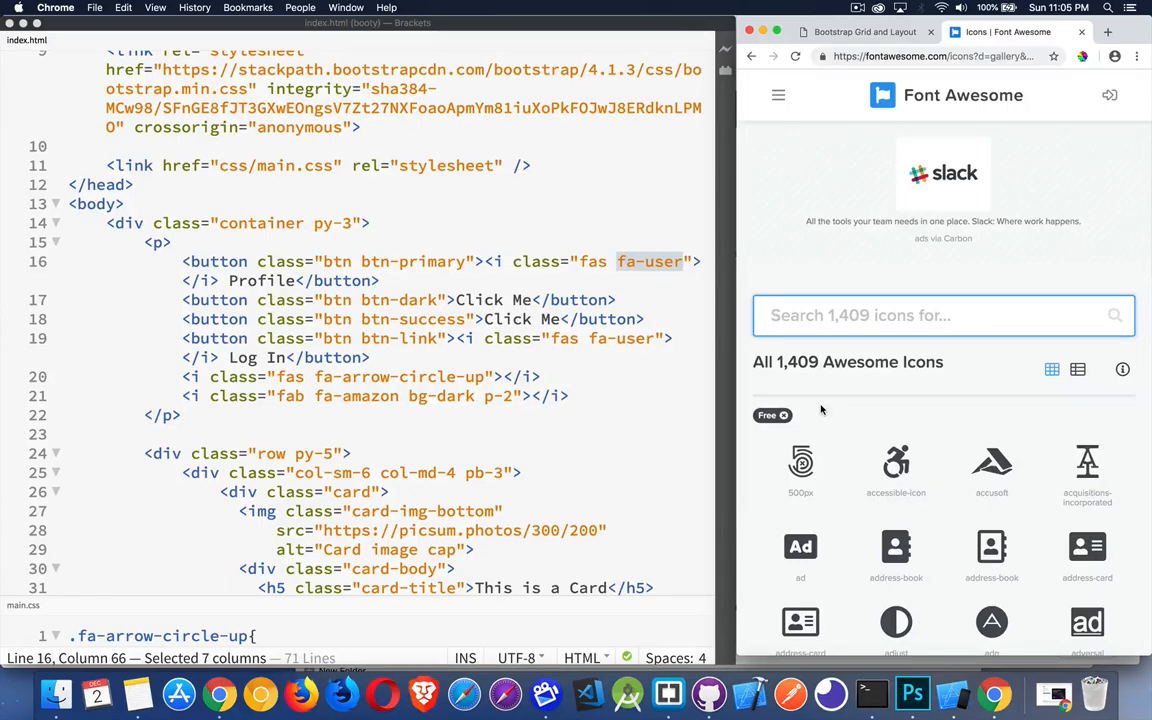
mouse_move(810, 390)
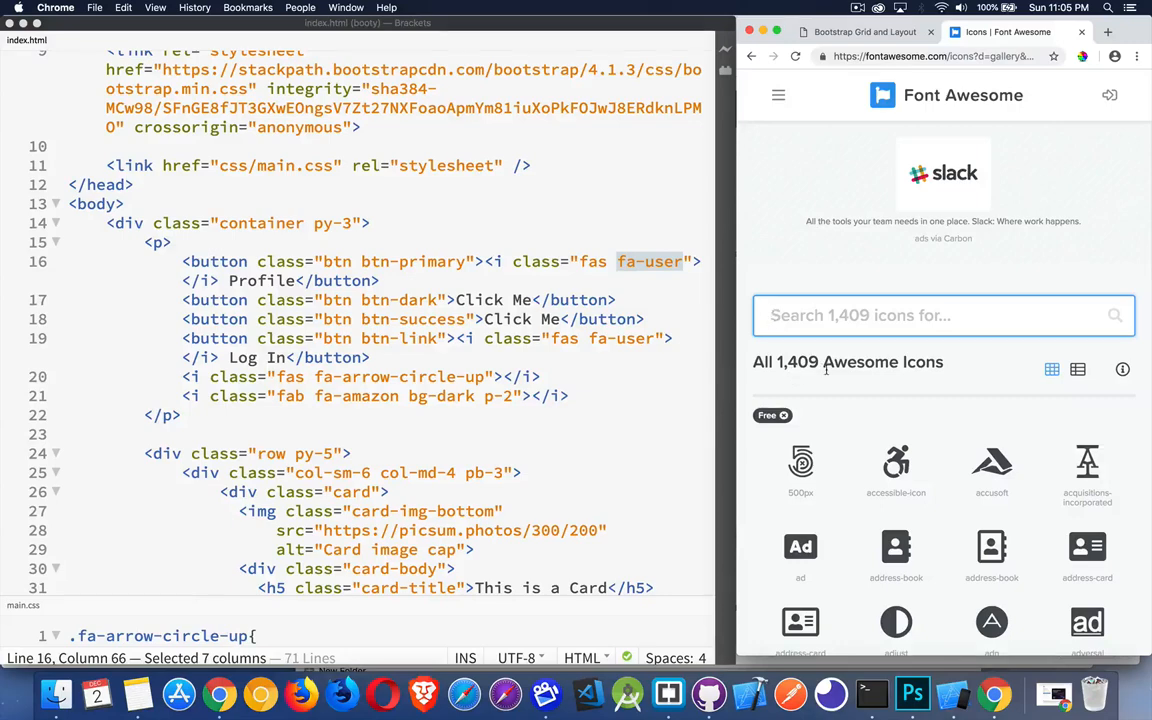
scroll("down", 3)
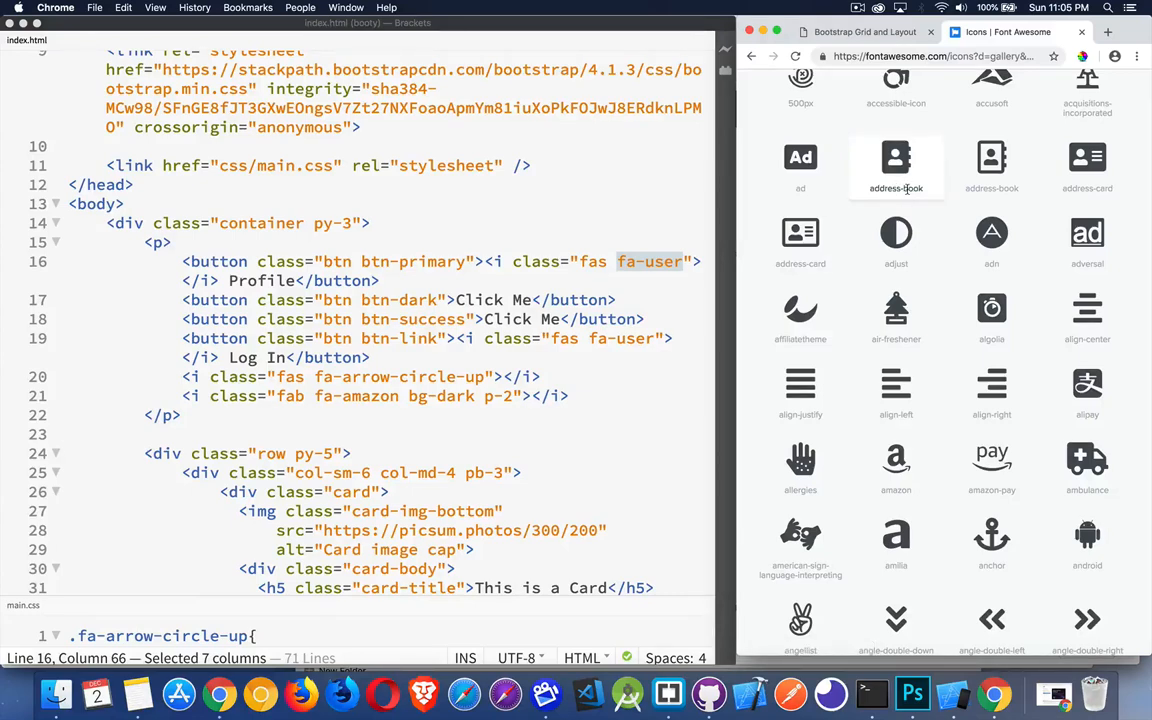
mouse_move(896, 232)
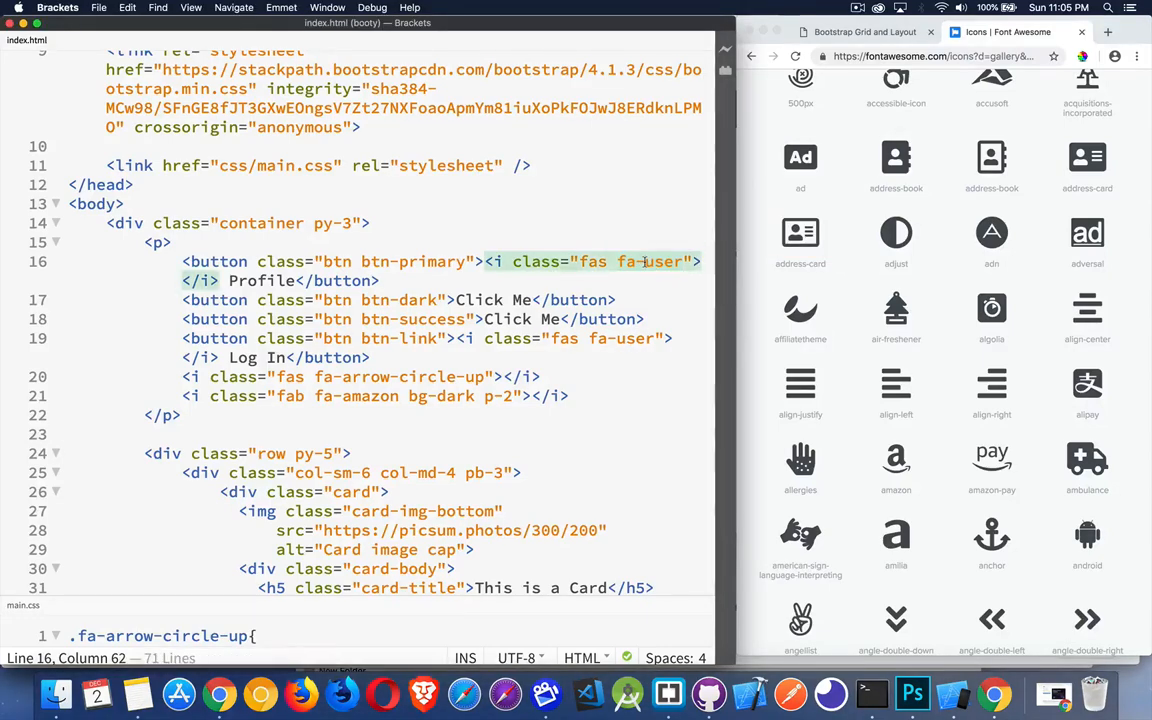
- Insert an fa-address-book icon before Click Me in the dark button, with a space after it
left_click(455, 299)
type("<i class=\"fas f\"></i>")
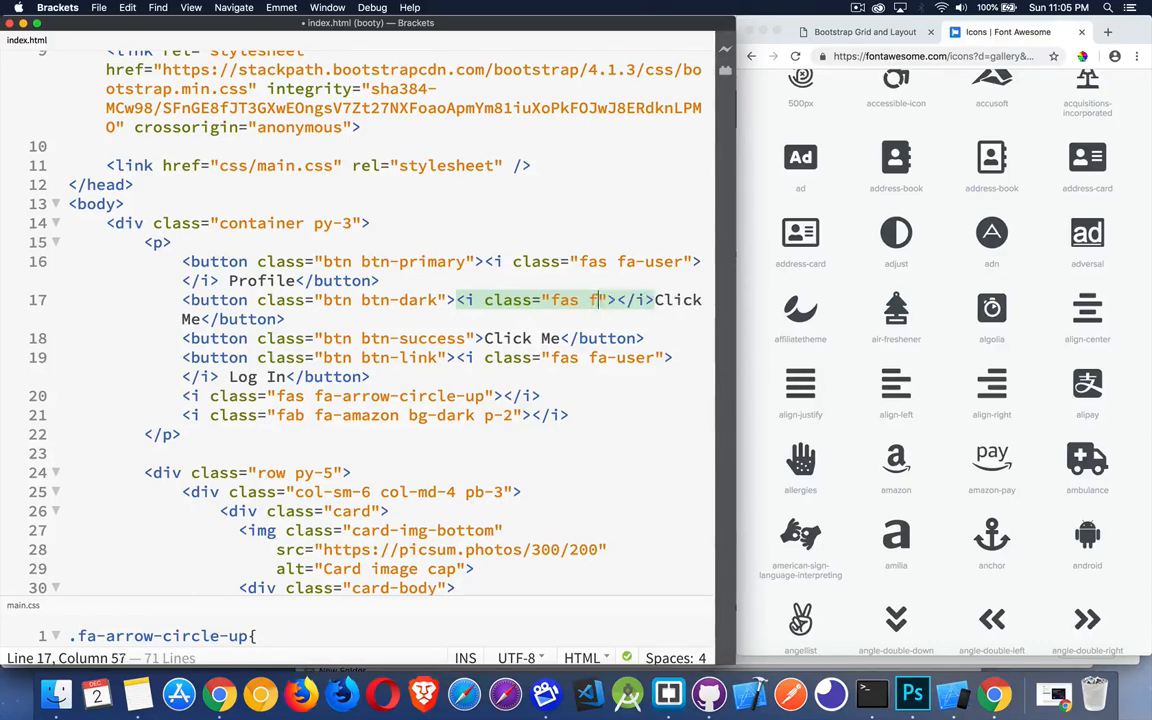
type("-address-book")
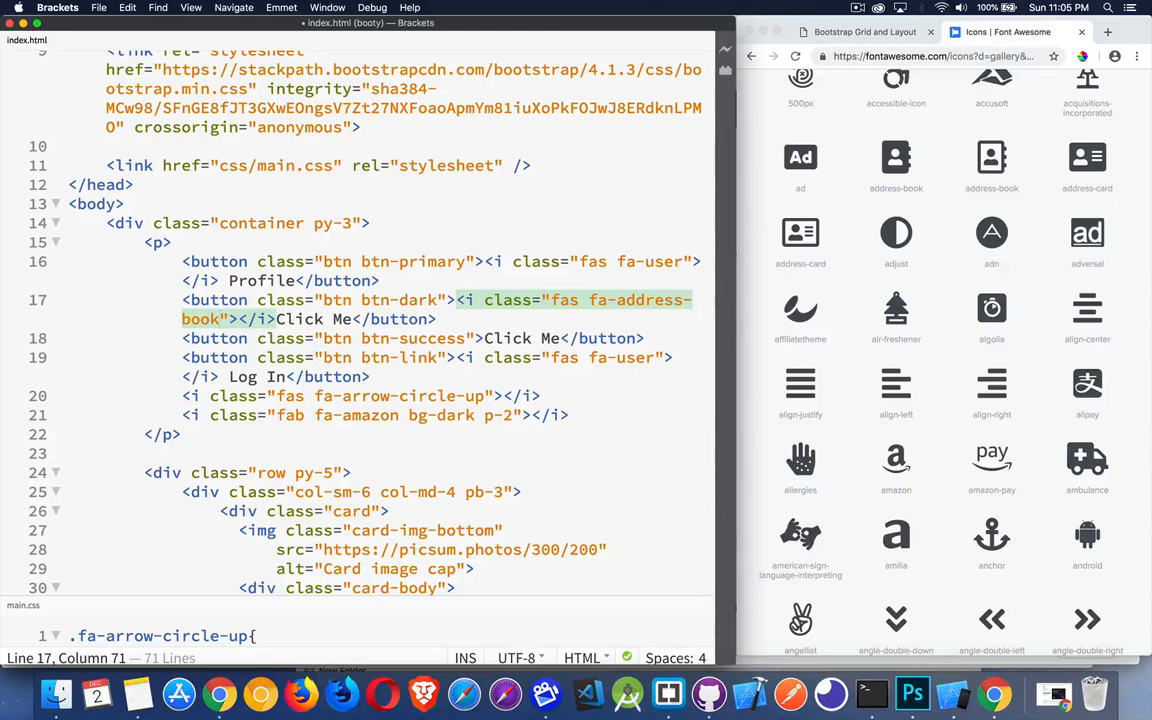
left_click(863, 32)
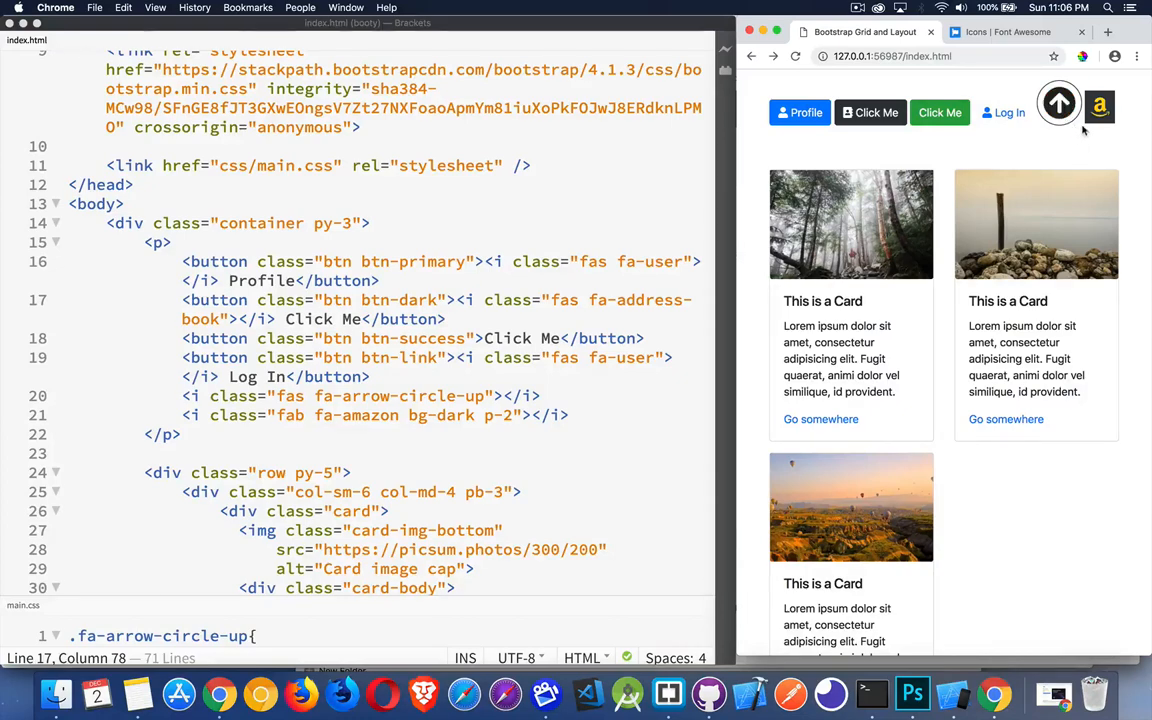
mouse_move(360, 600)
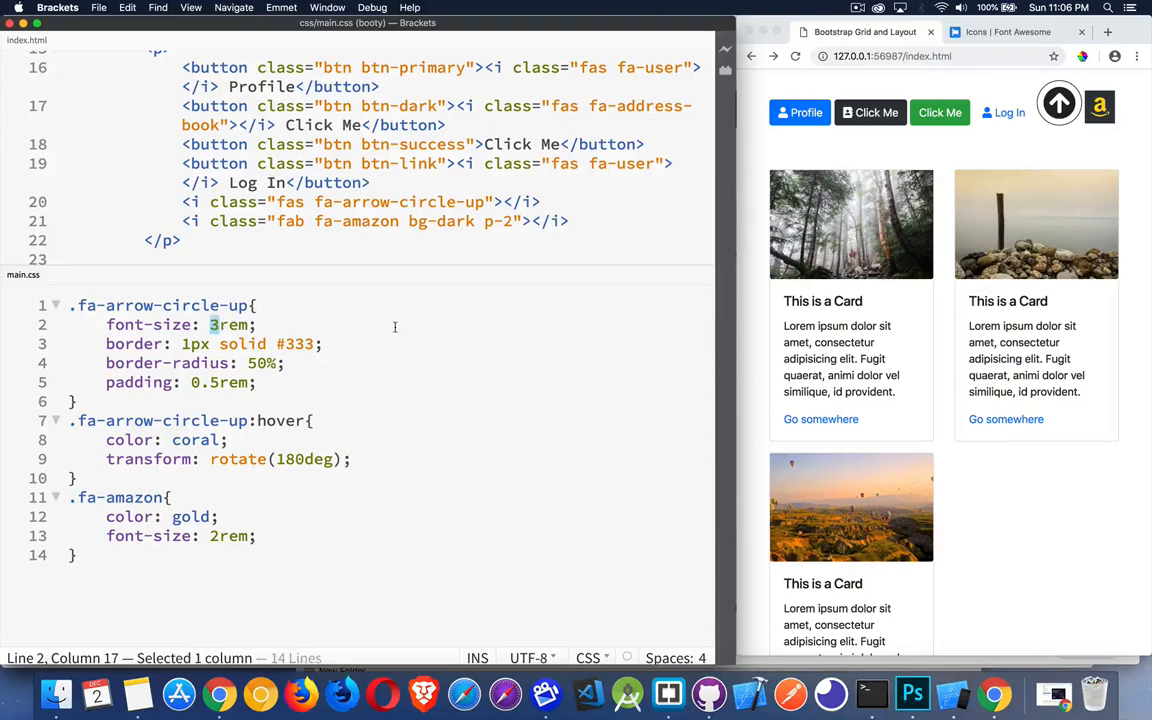
- Raise the .fa-arrow-circle-up font-size from 3rem to 6rem and check the larger arrow
type("6")
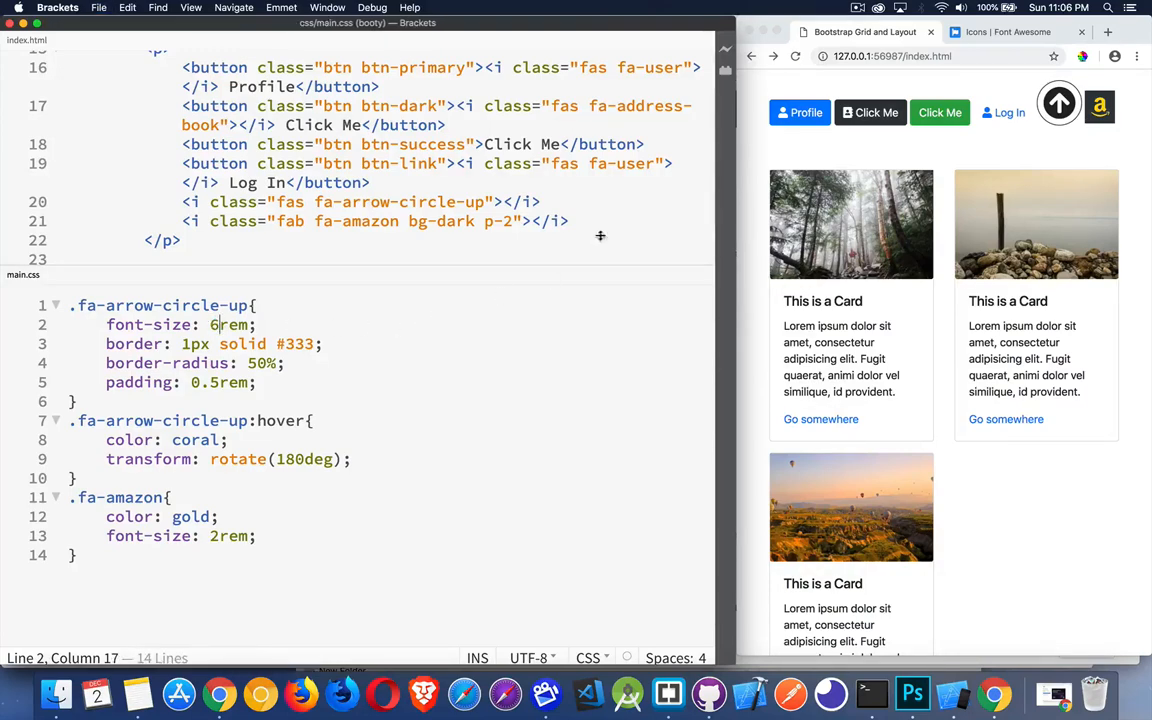
left_click(795, 56)
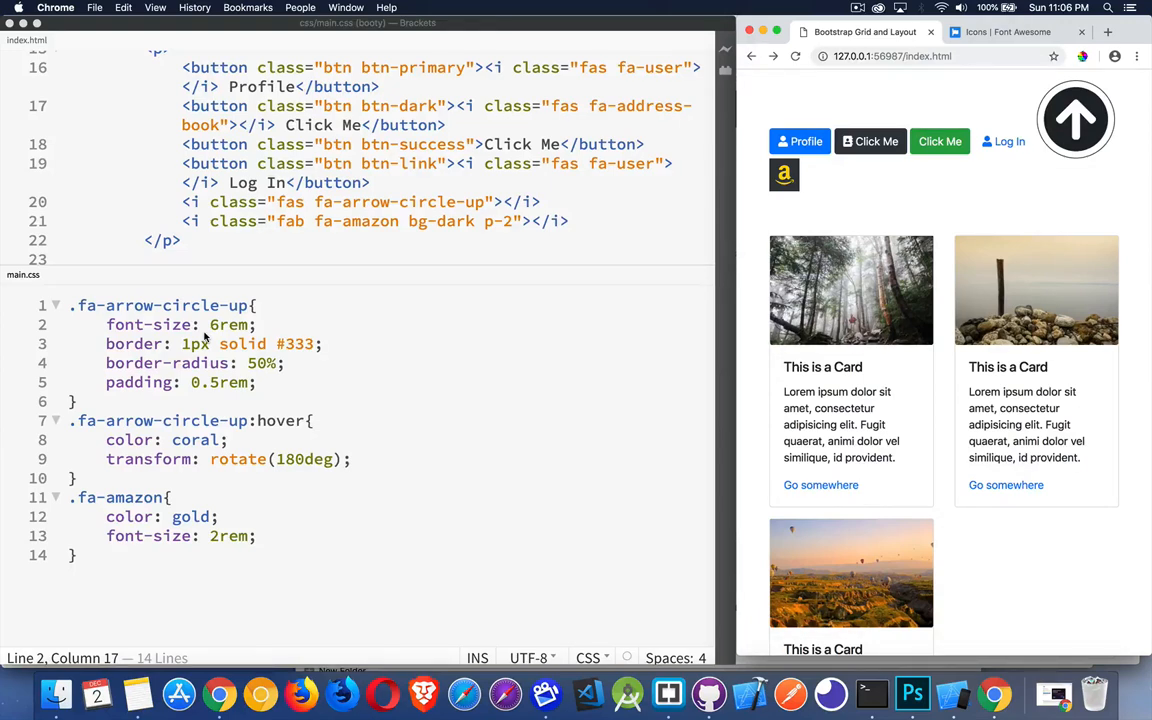
- Colour the arrow icon greenyellow with a 5px border and view it in the browser
left_click(256, 324)
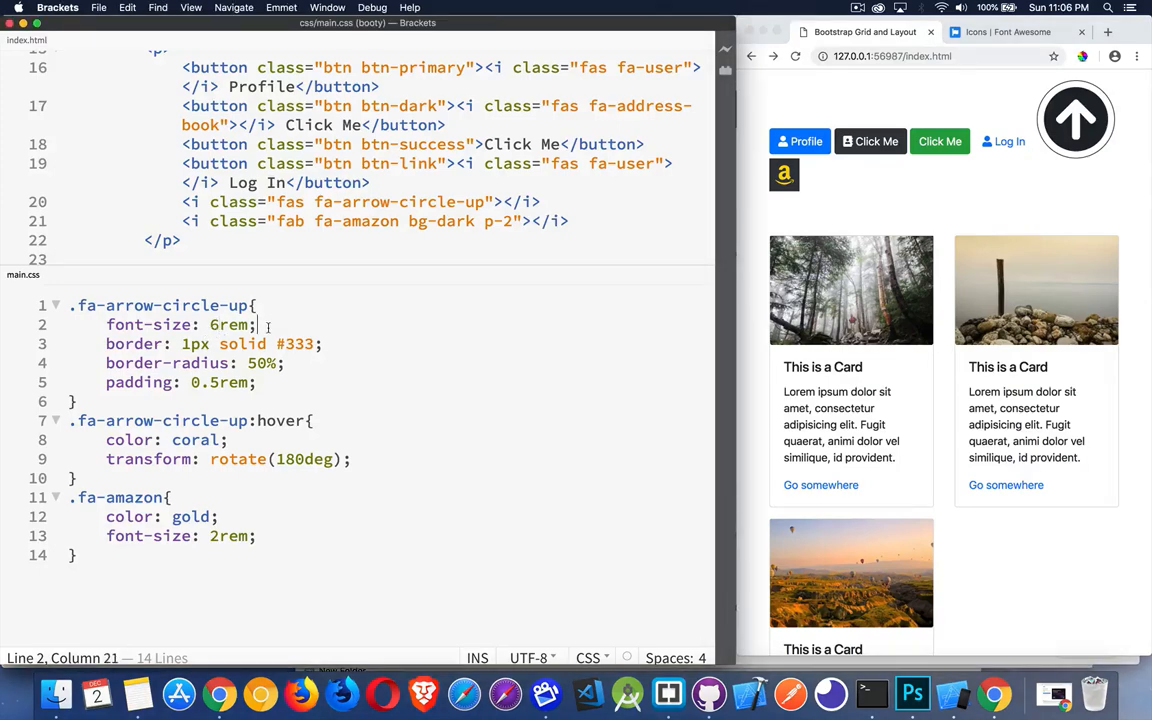
type("color:")
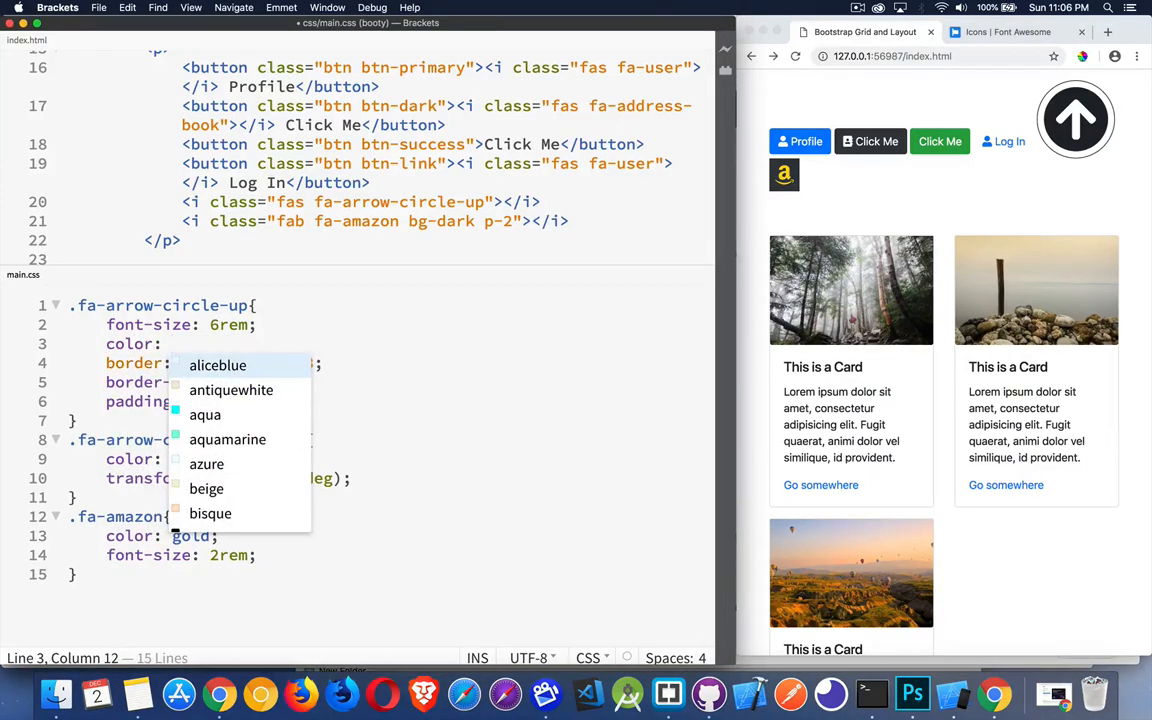
type("gr")
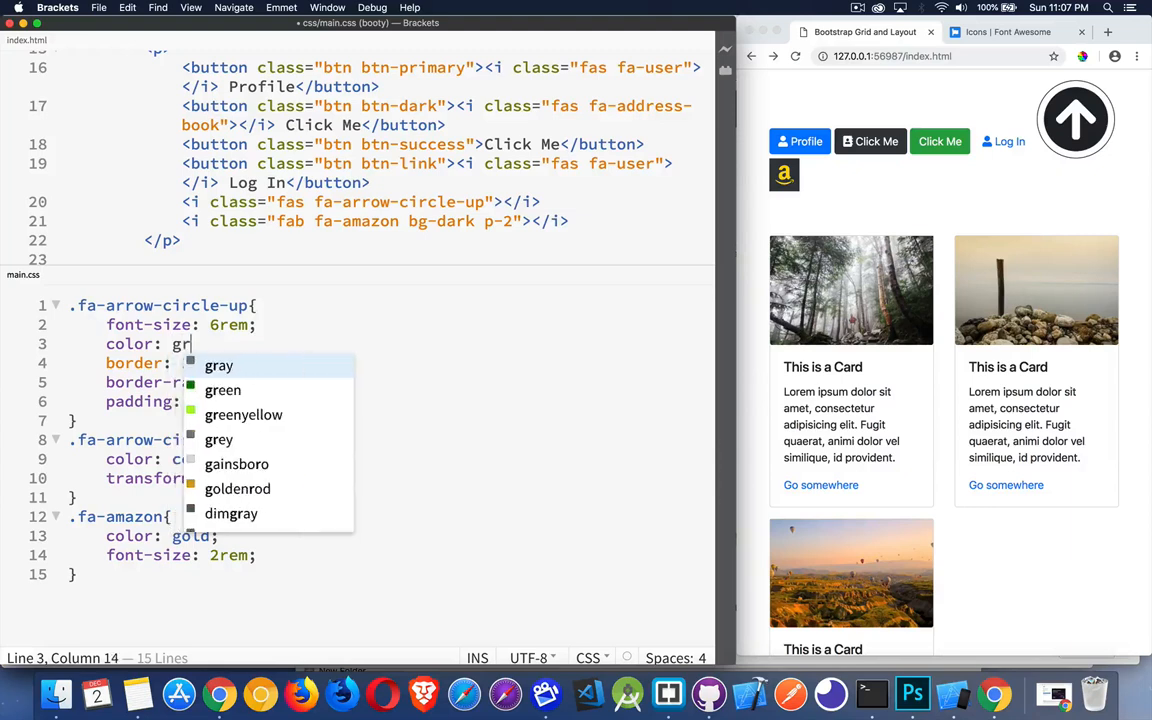
left_click(243, 414)
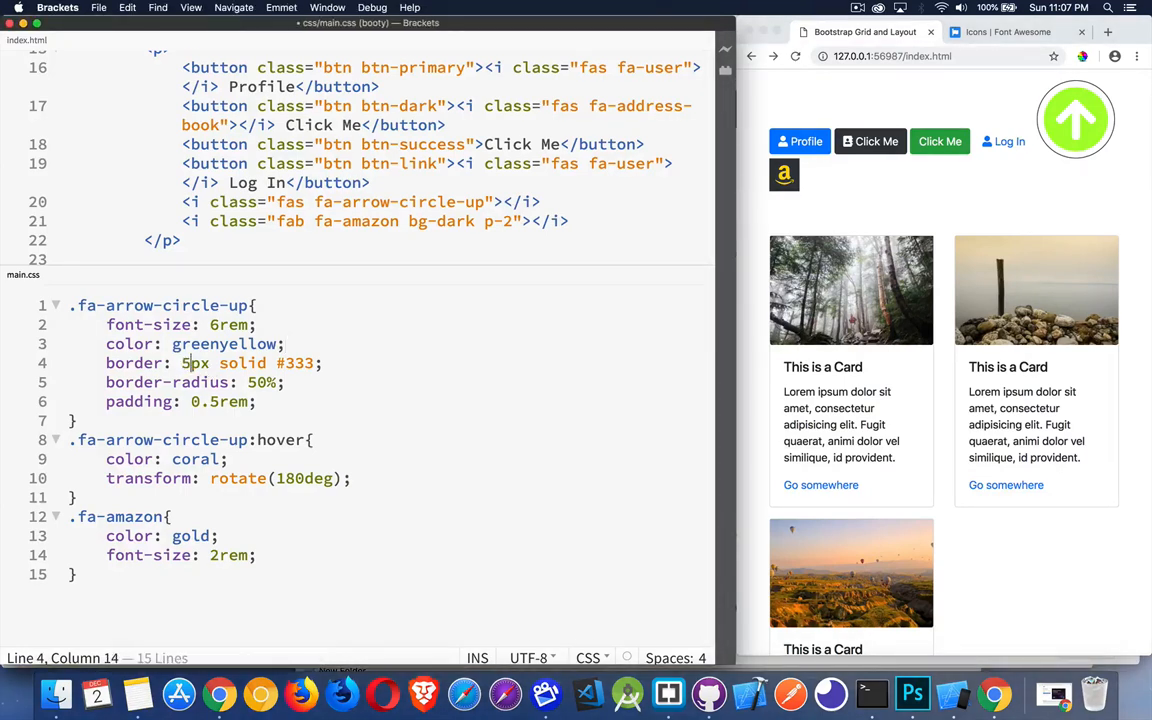
left_click(795, 56)
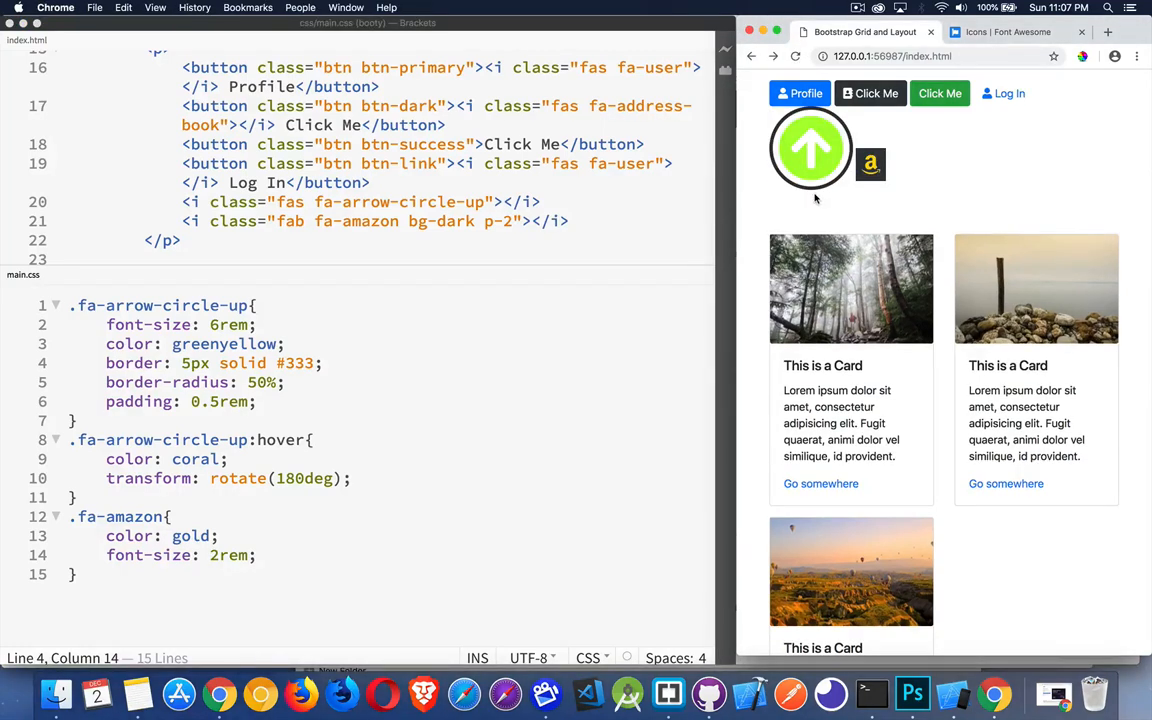
mouse_move(287, 392)
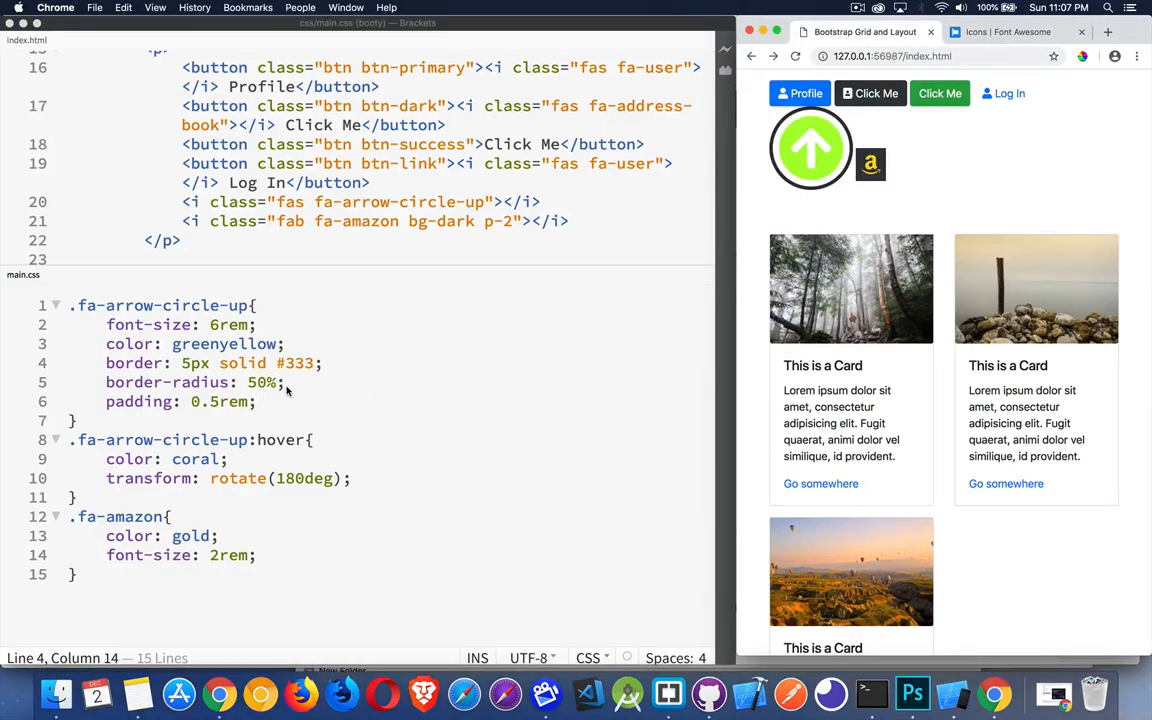
mouse_move(528, 330)
type("3")
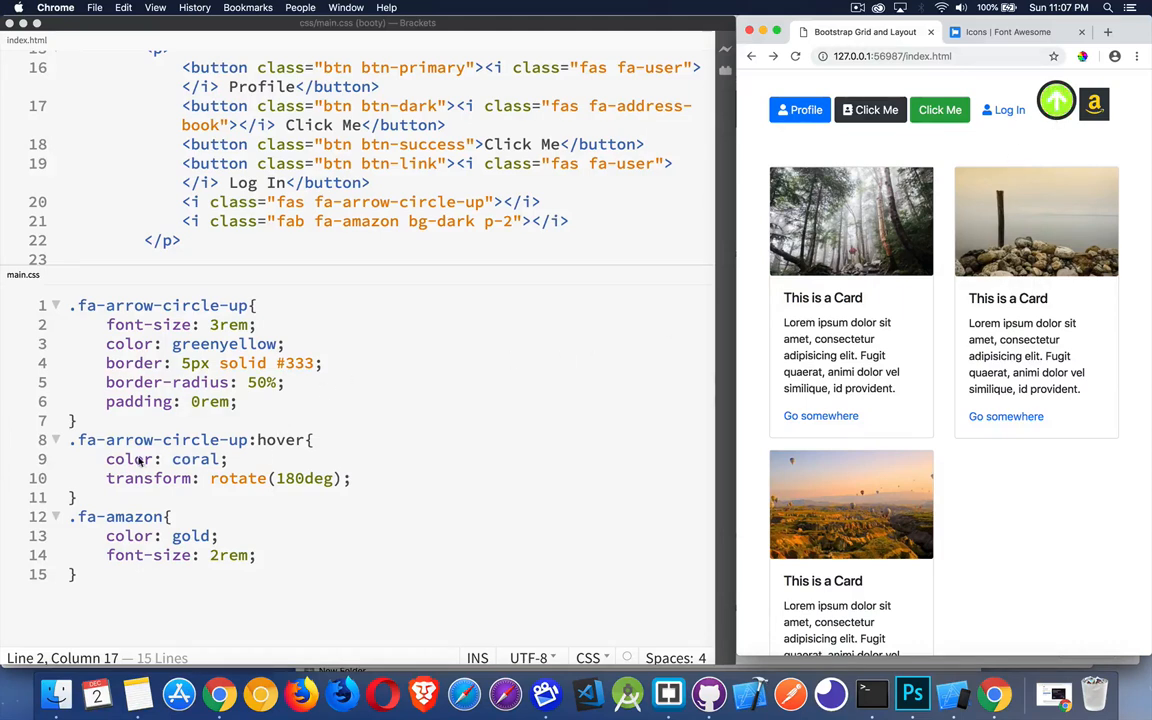
- Change the arrow's hover rotation from 180deg to 90deg, with 3rem size and zero padding
double_click(281, 440)
type("9")
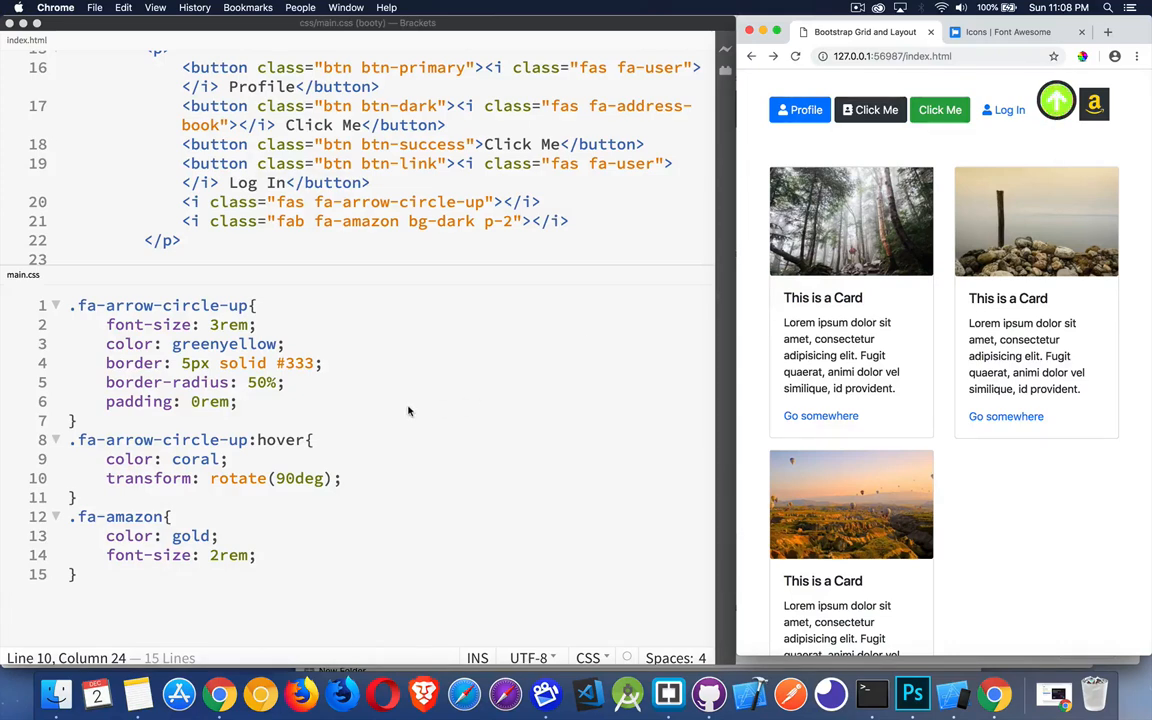
- Replace the arrow's greenyellow colour with skyblue and begin a transition property
double_click(223, 343)
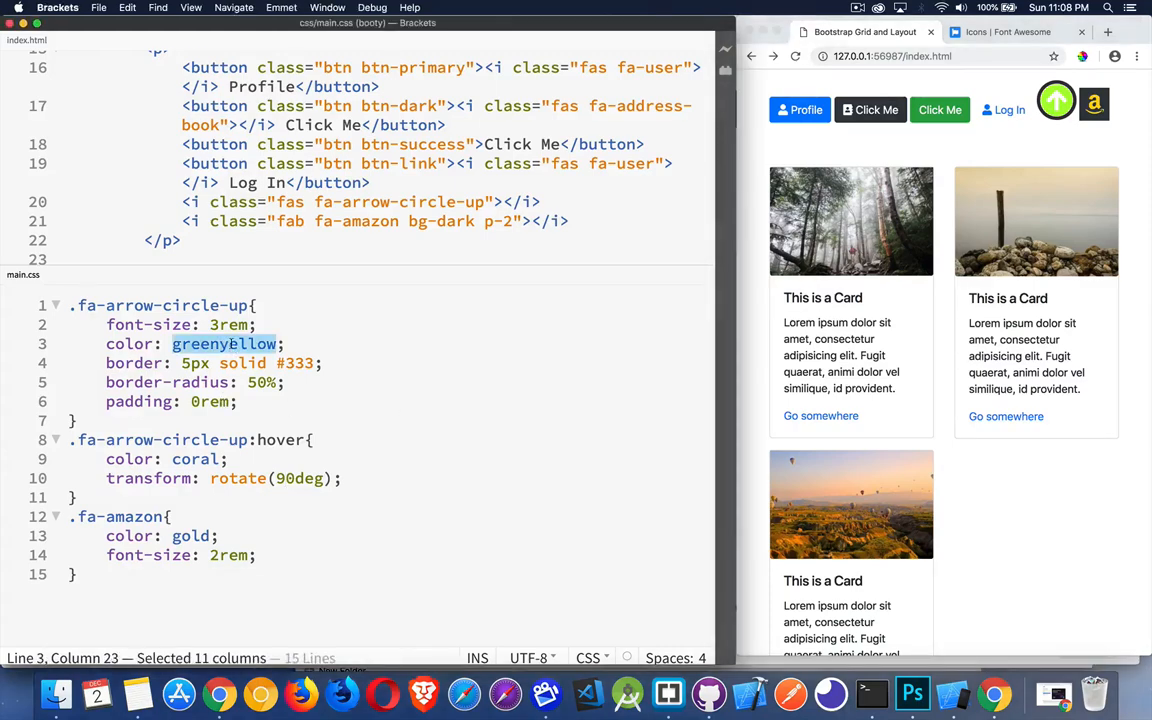
type("skyblue;")
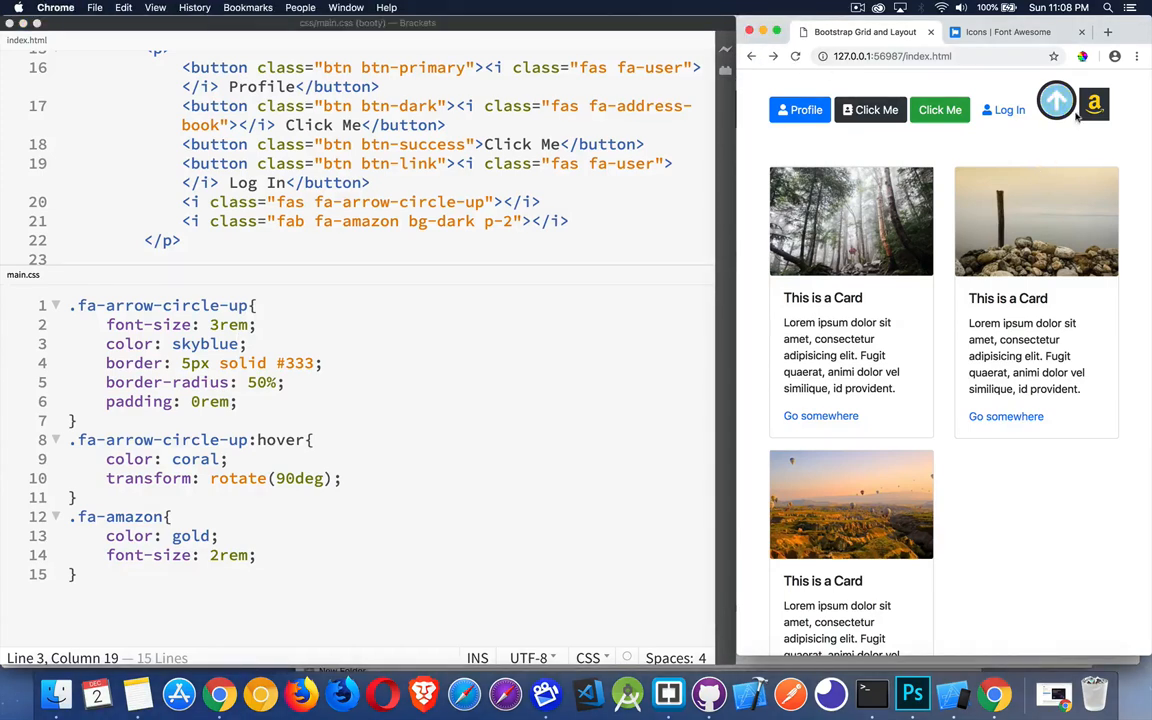
mouse_move(1060, 143)
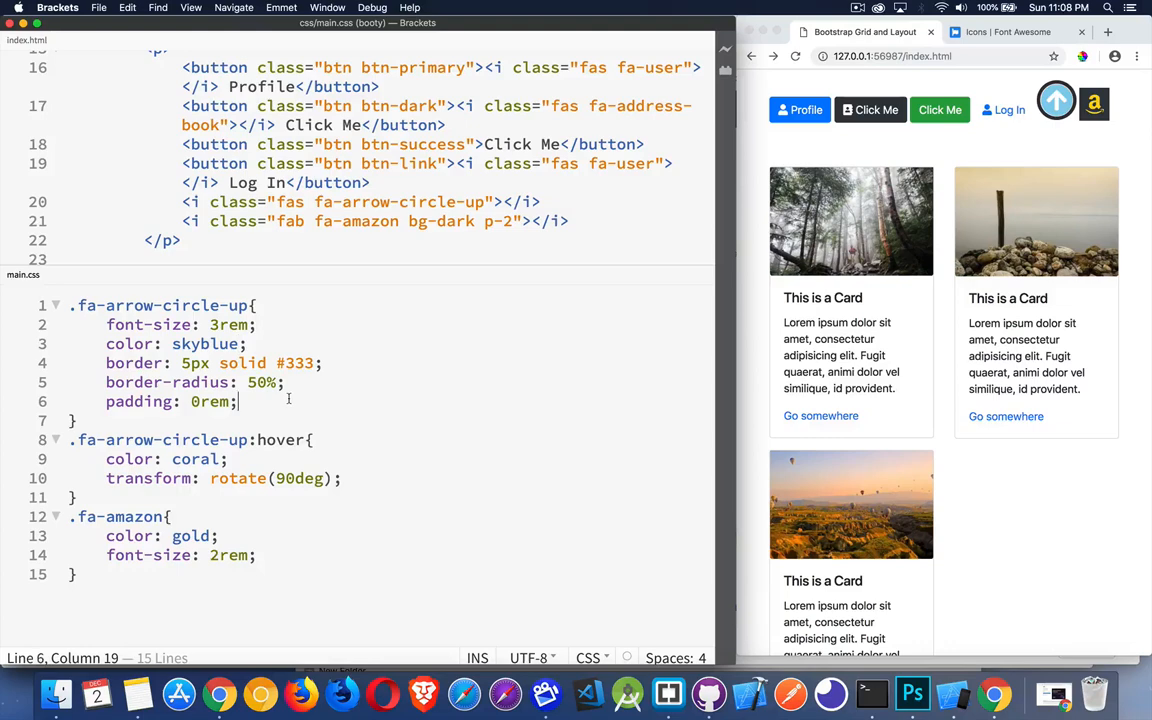
type("transfo")
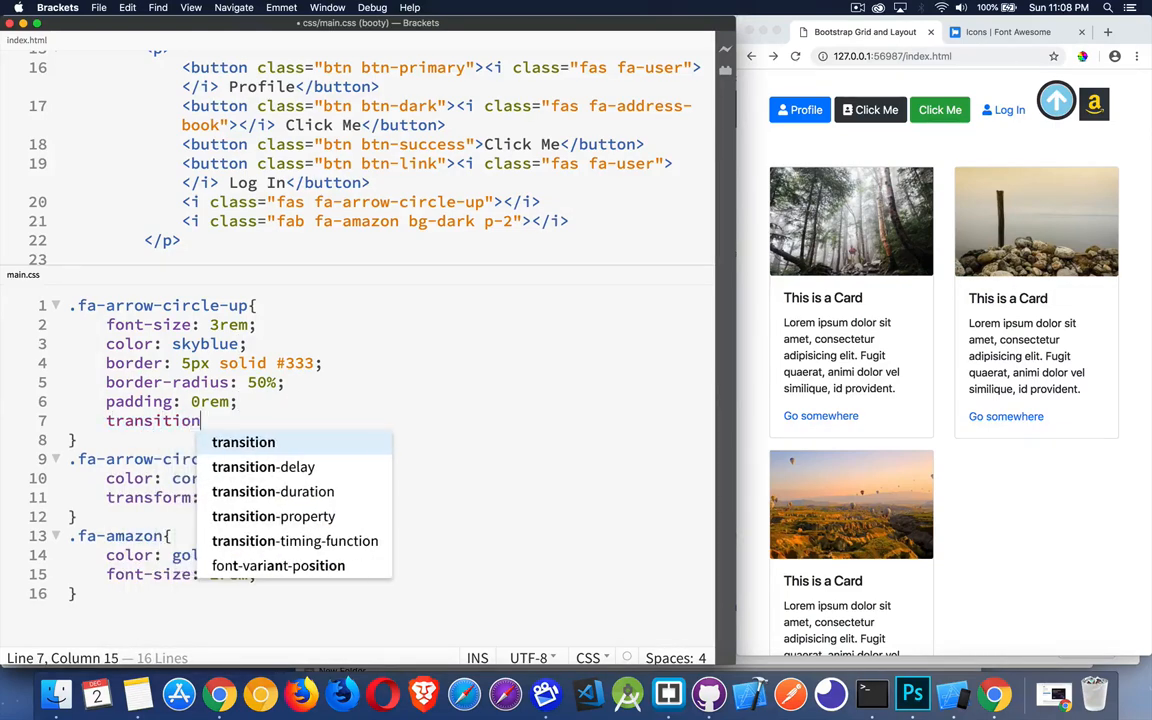
- Add 'transition: transform 0.5s linear;' and 'transform: rotate(0deg);' to the arrow rule
type(":")
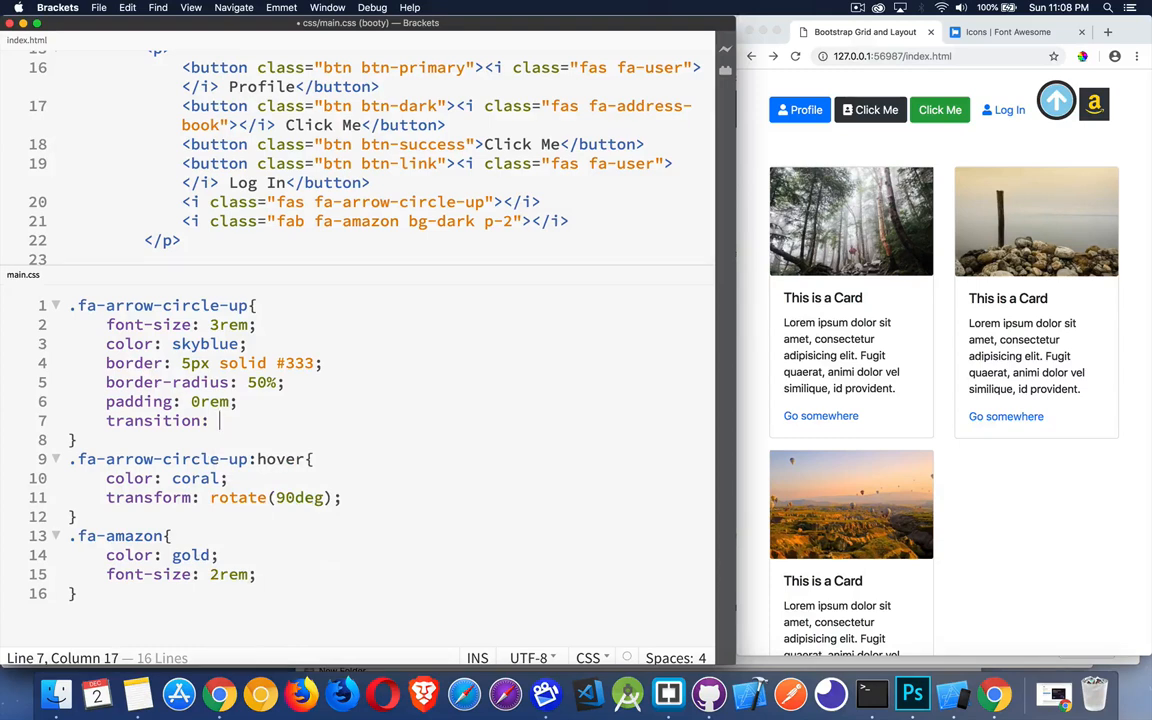
type("0.5s")
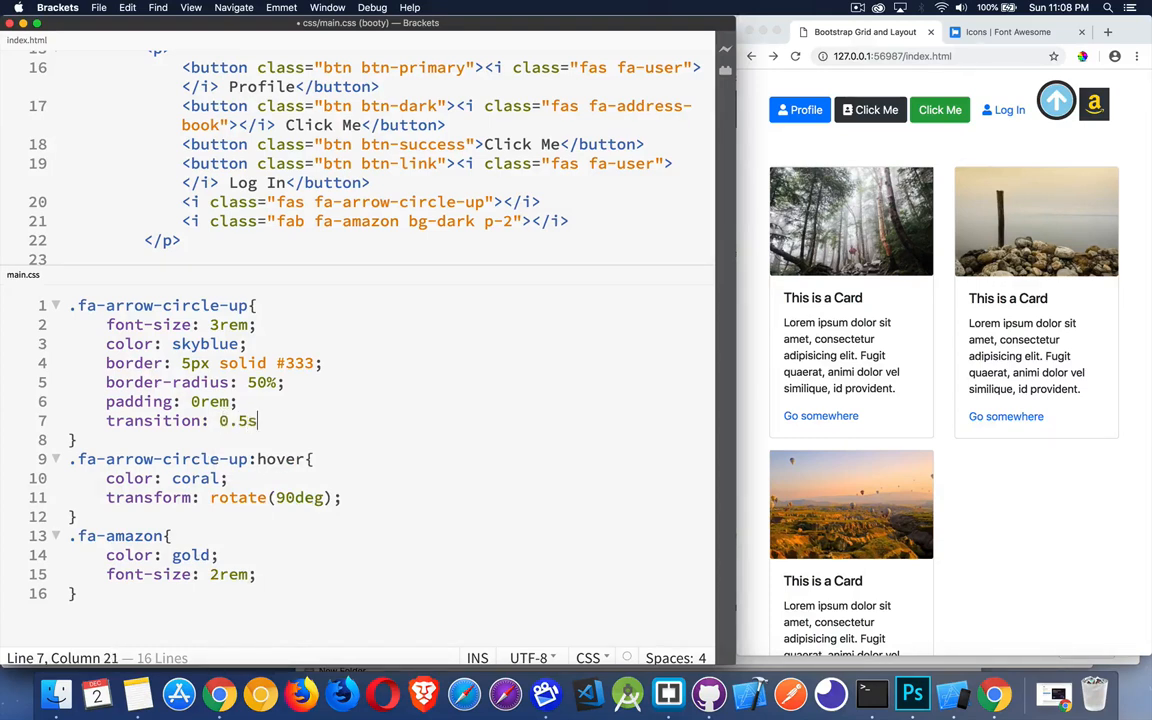
type("\" \"")
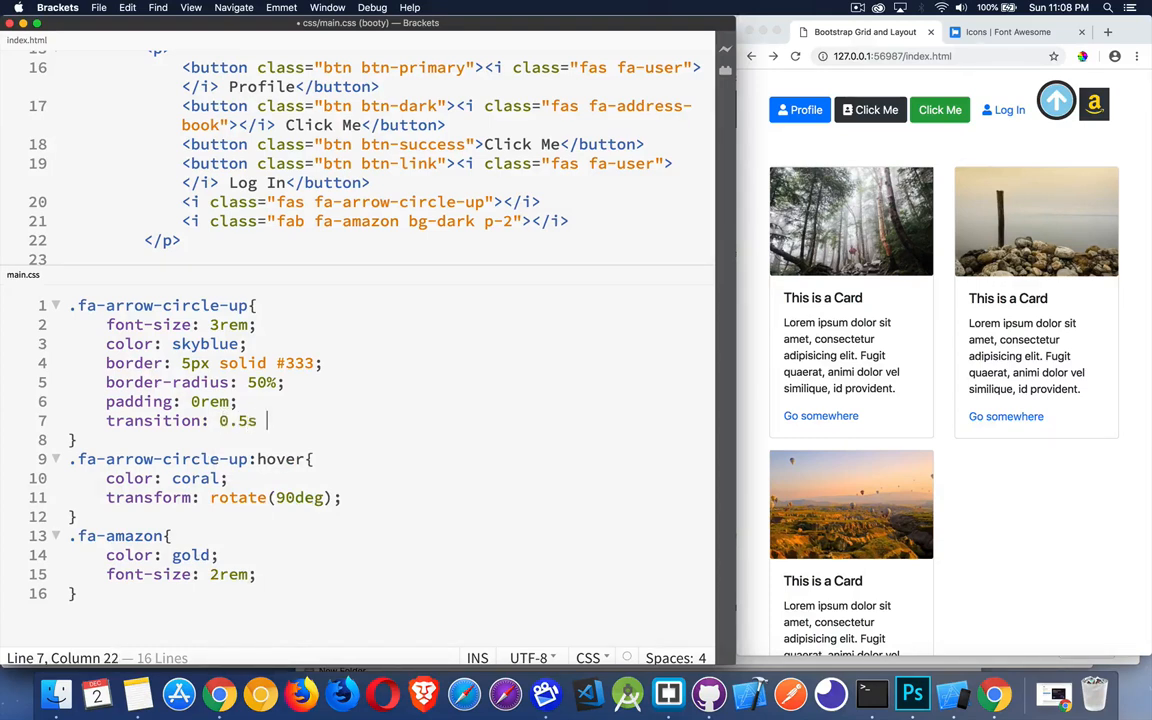
type("linear;")
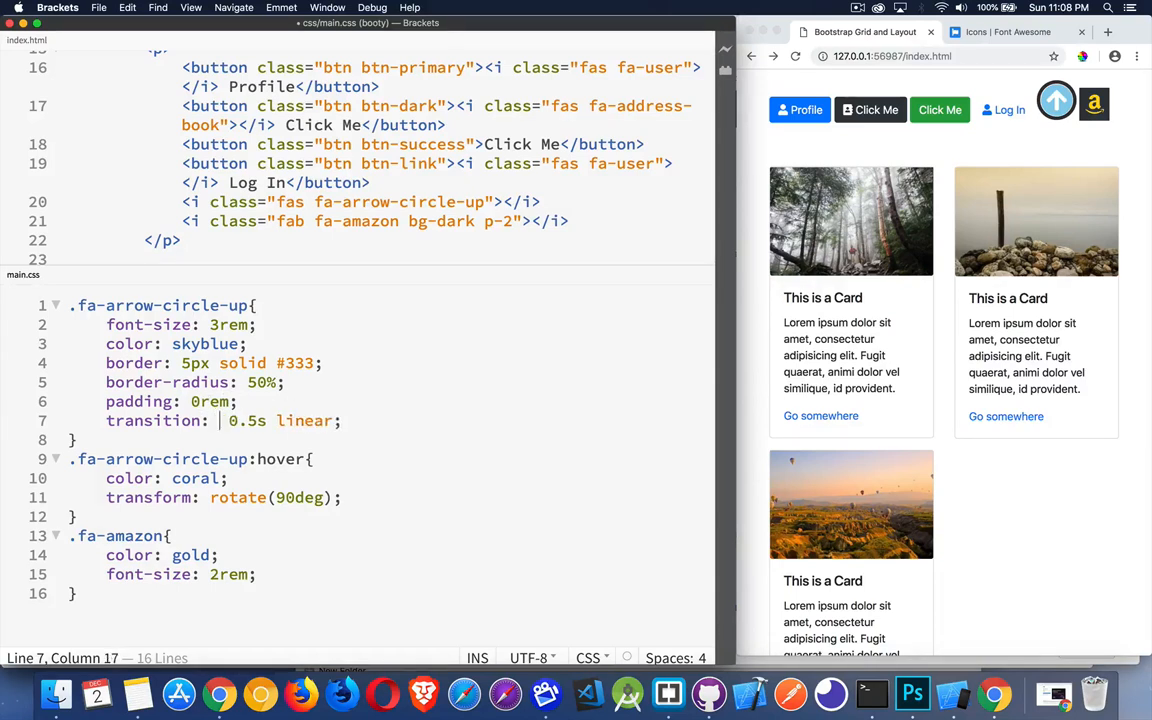
type("trans")
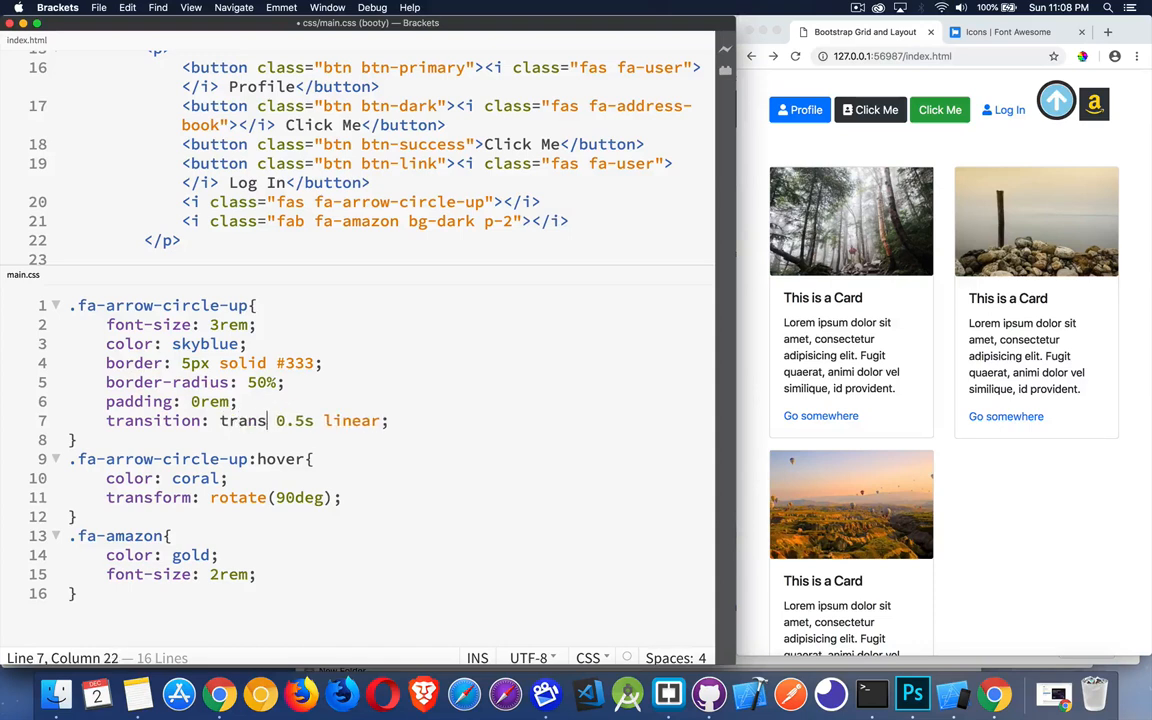
type("form")
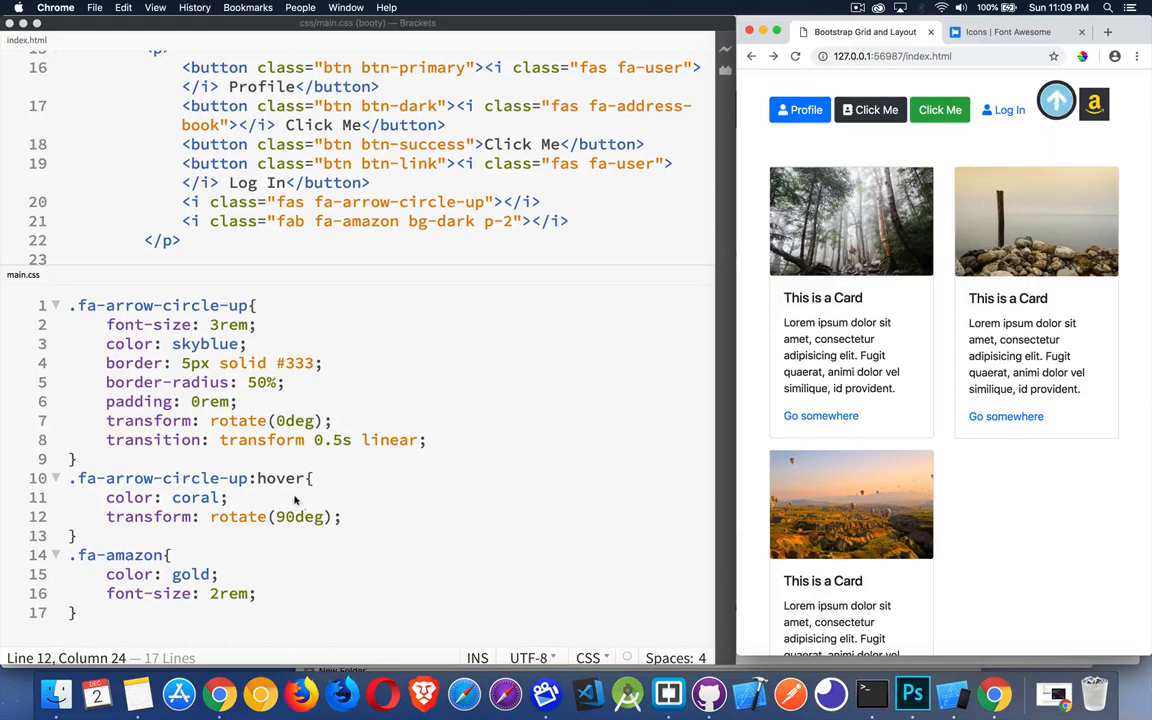
mouse_move(375, 416)
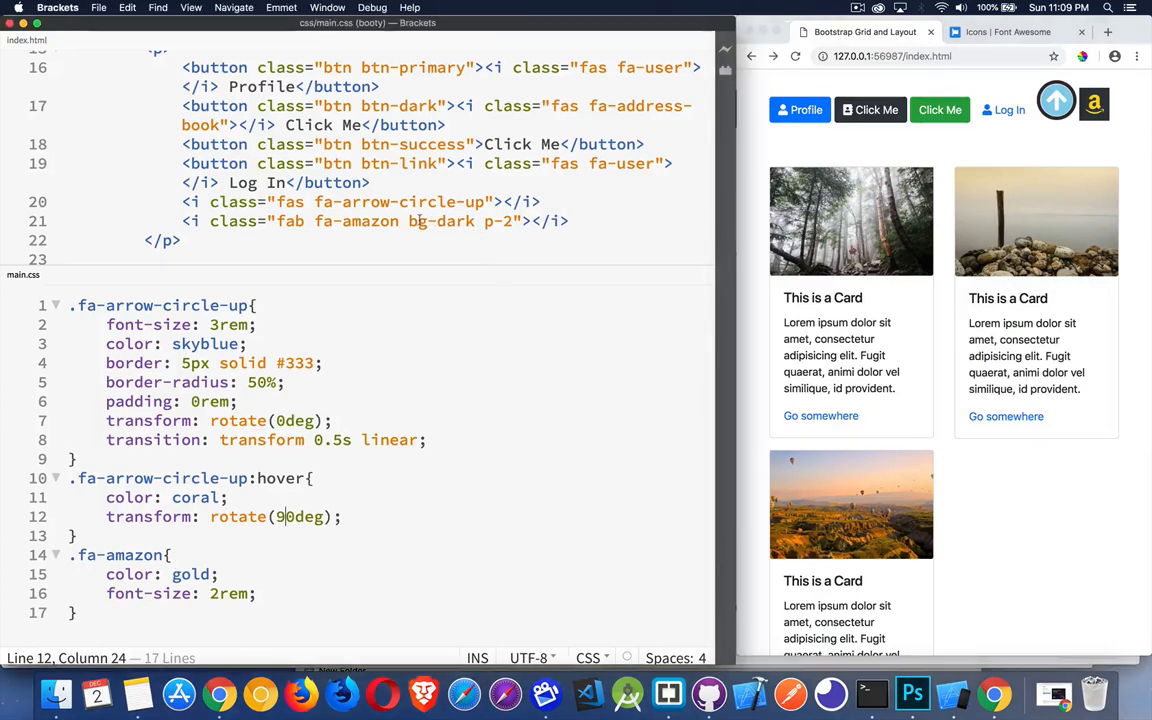
double_click(440, 221)
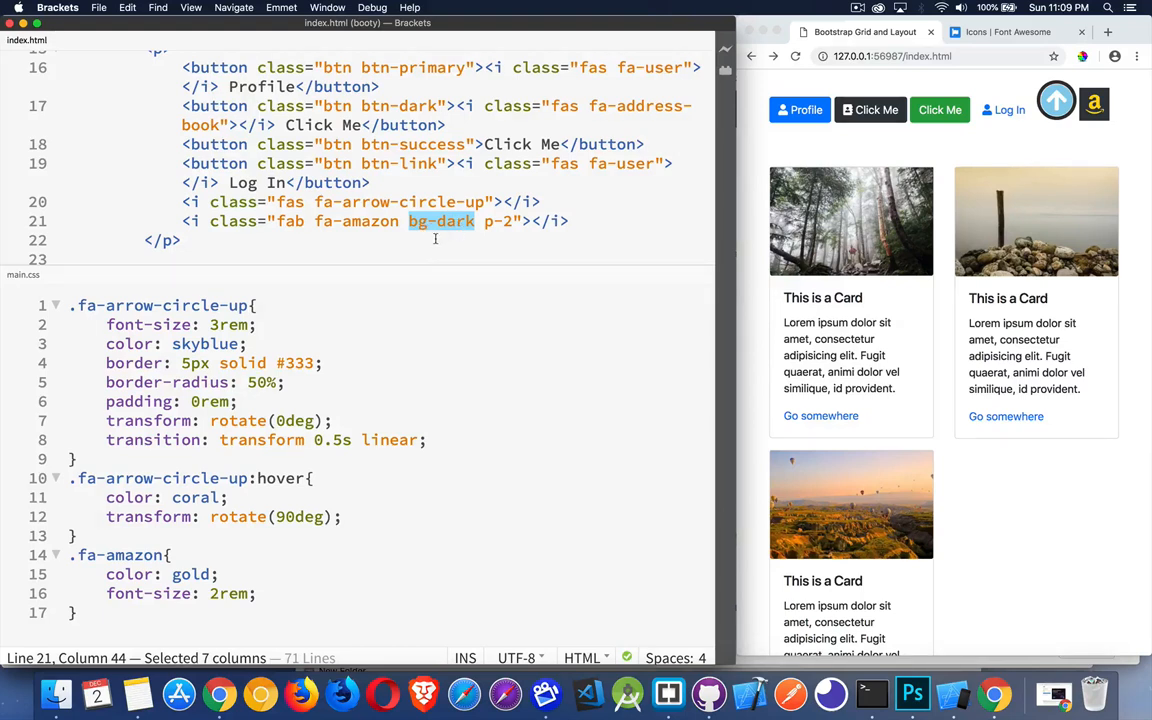
mouse_move(435, 237)
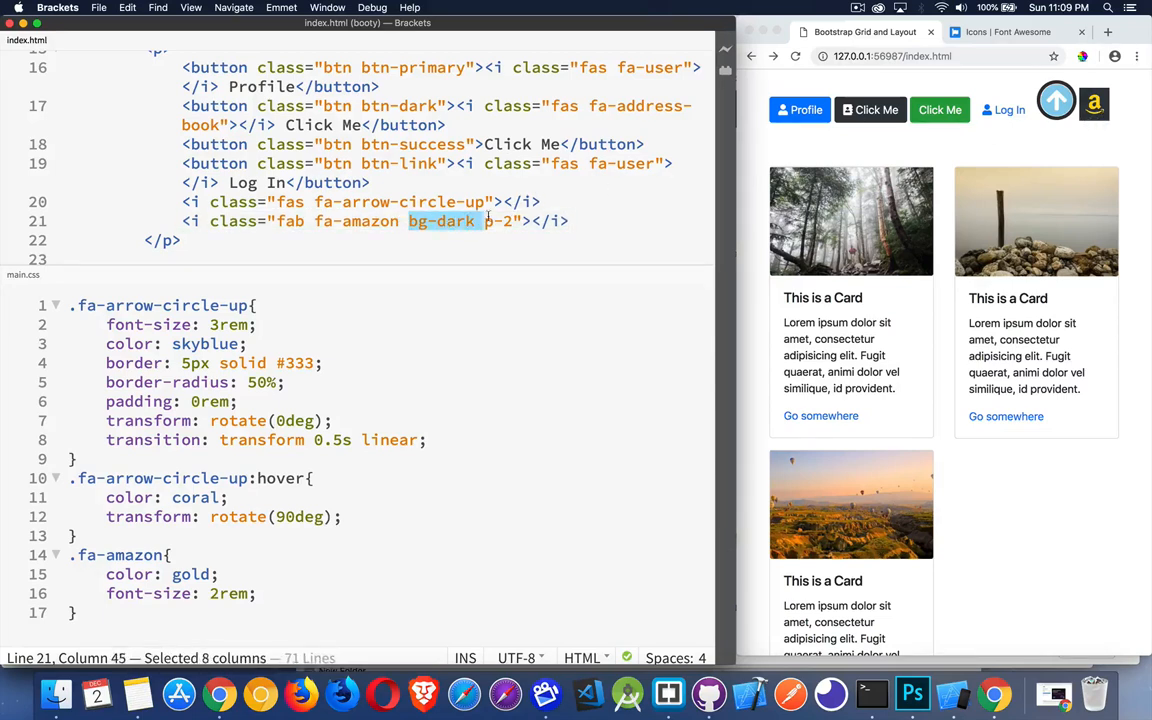
key("Delete")
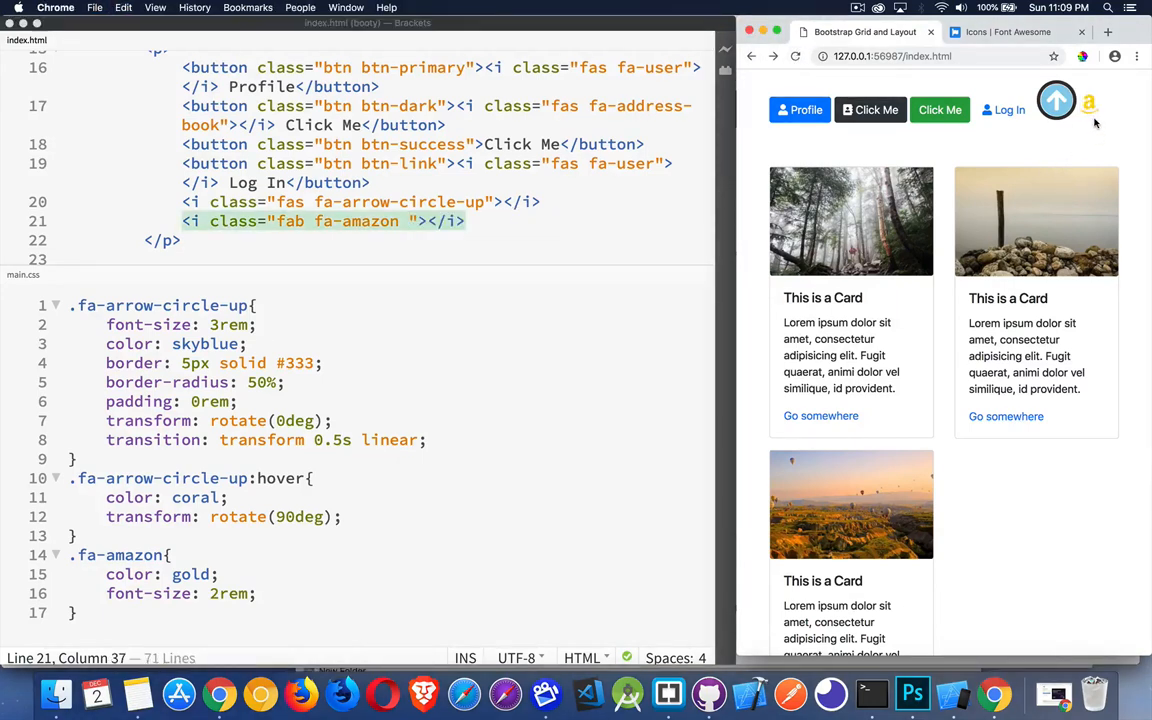
mouse_move(415, 232)
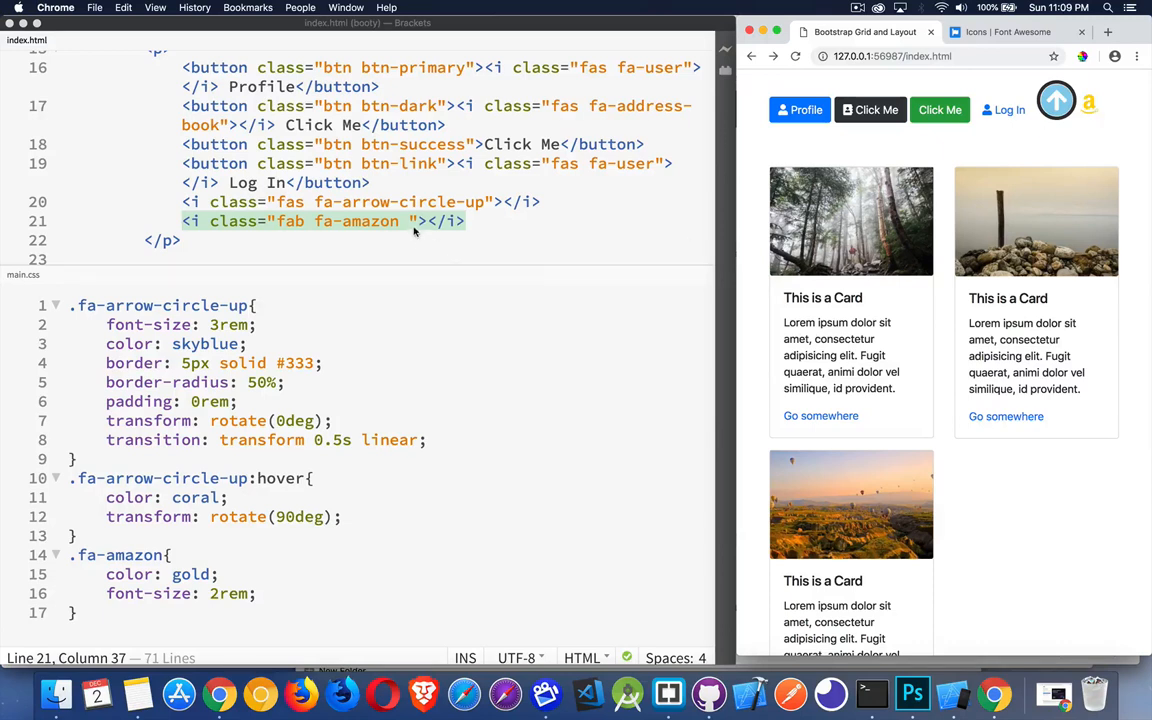
type("bg")
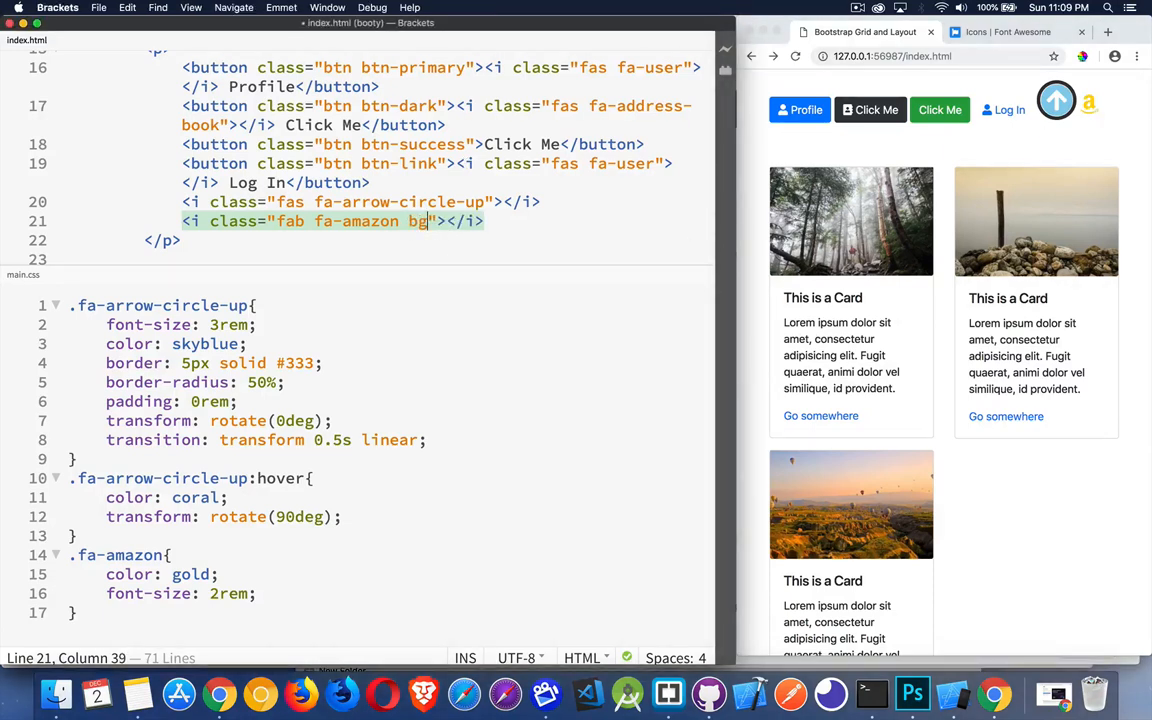
type("-dark")
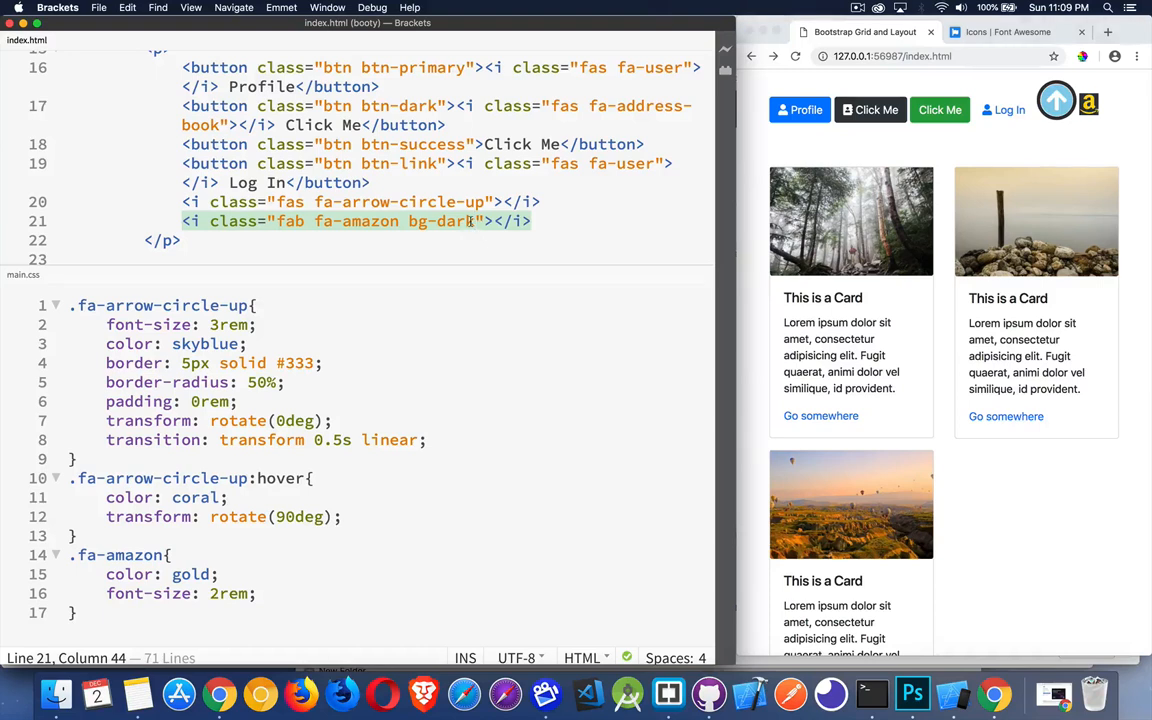
type("p-")
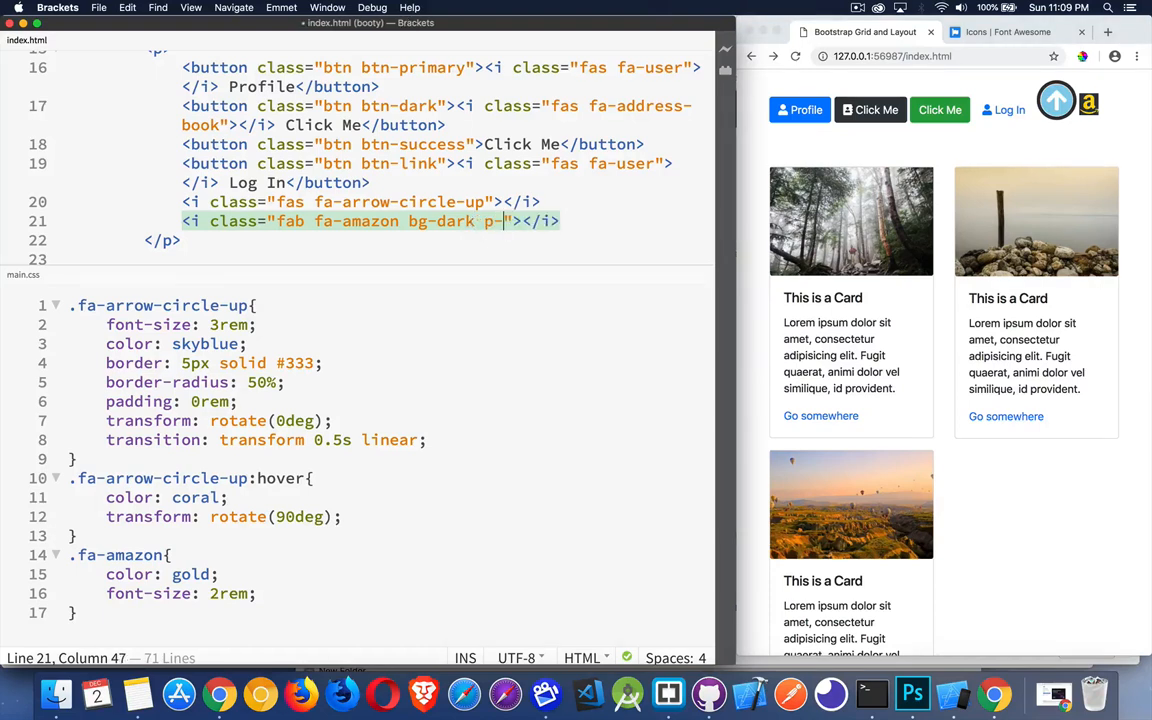
type("2")
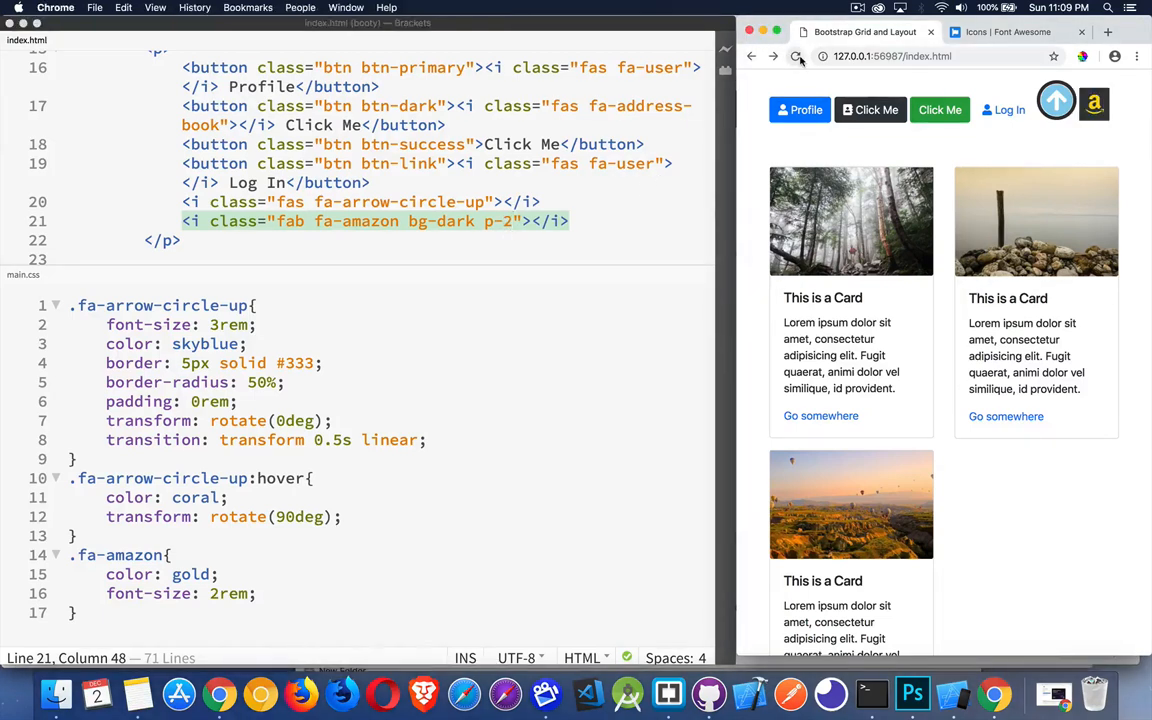
mouse_move(798, 56)
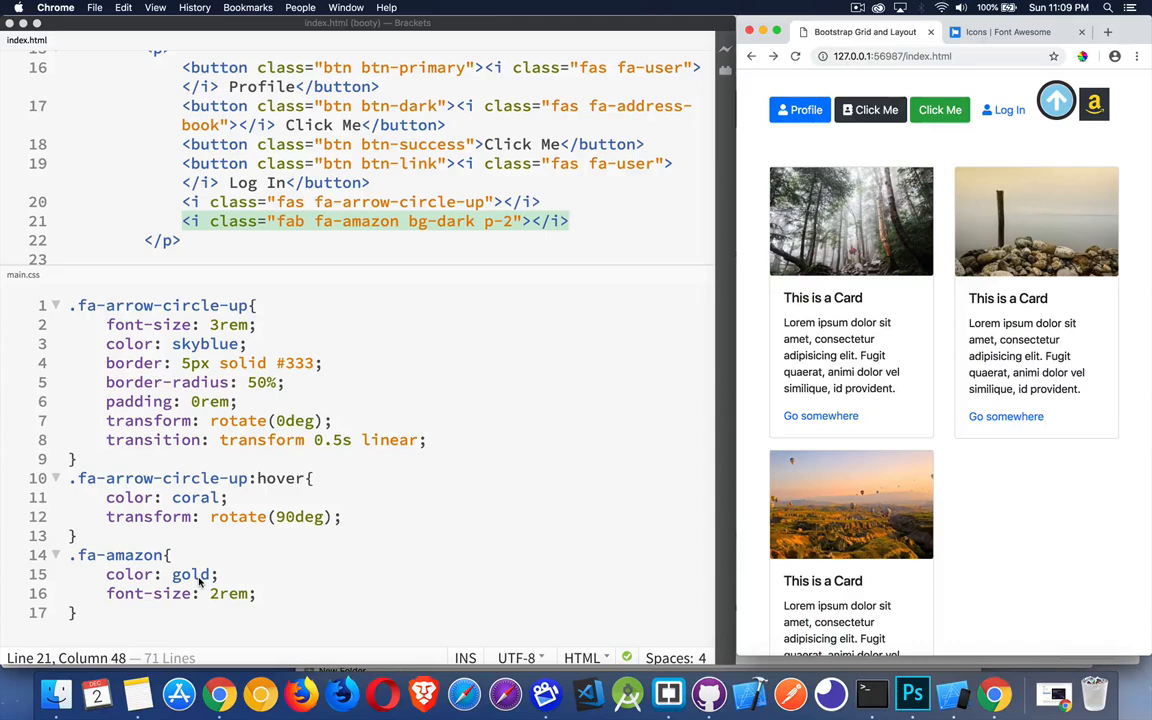
mouse_move(203, 580)
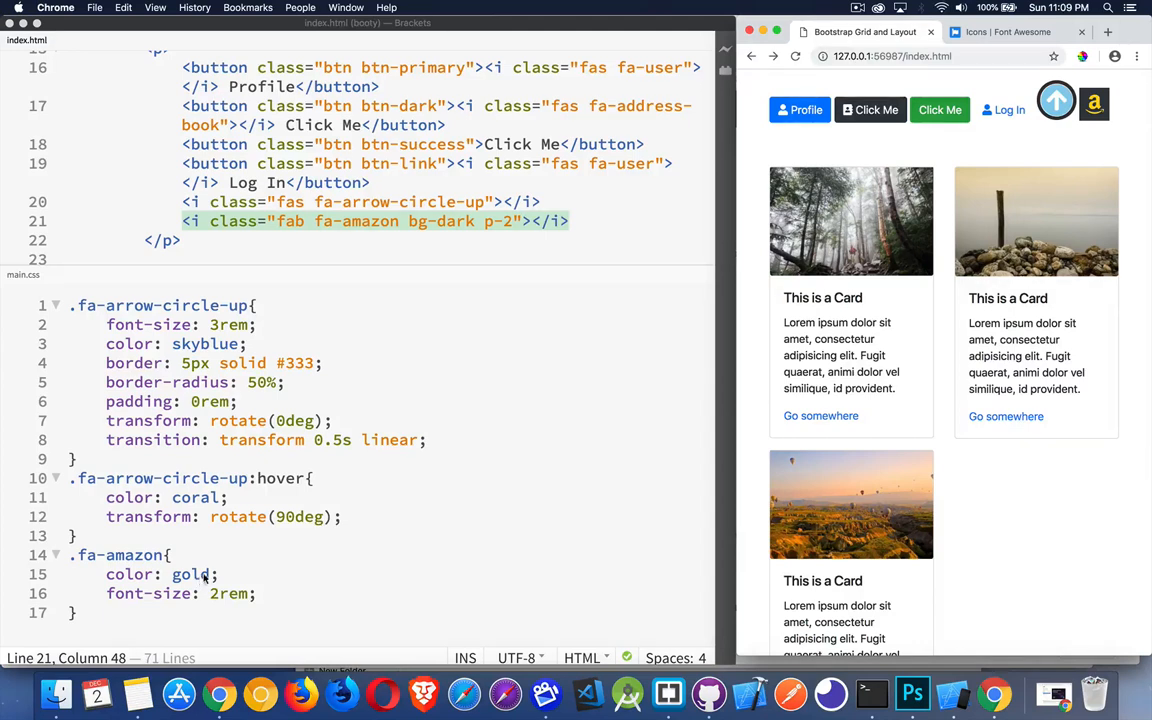
mouse_move(235, 605)
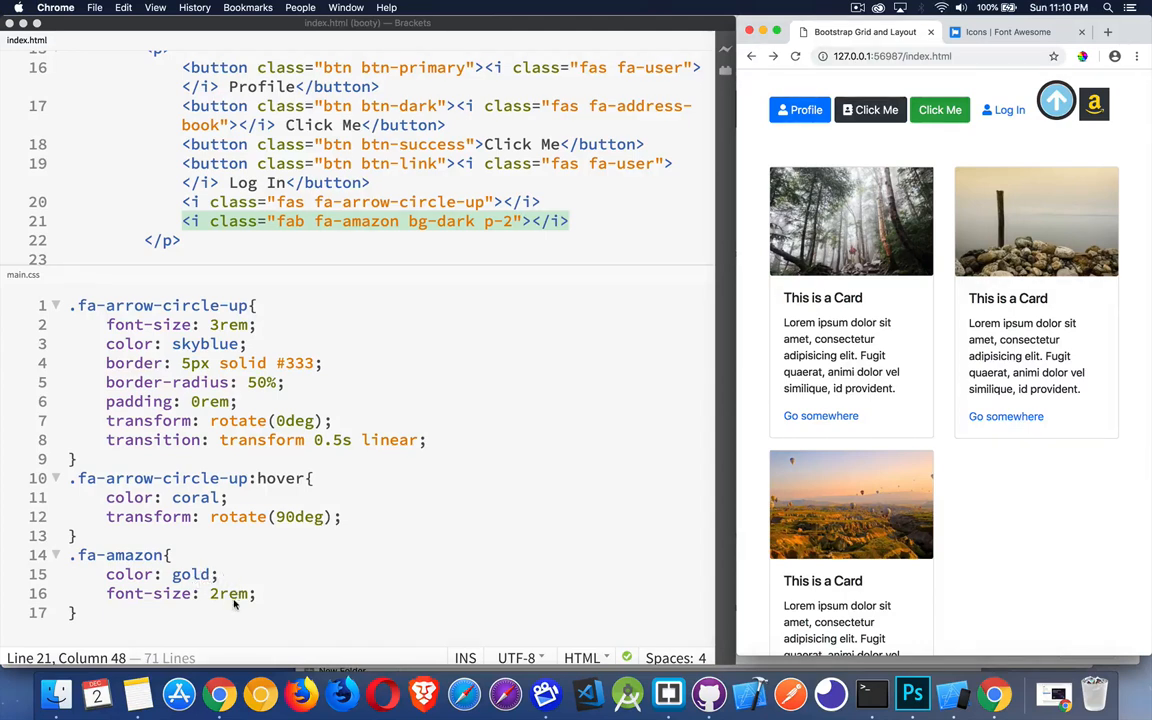